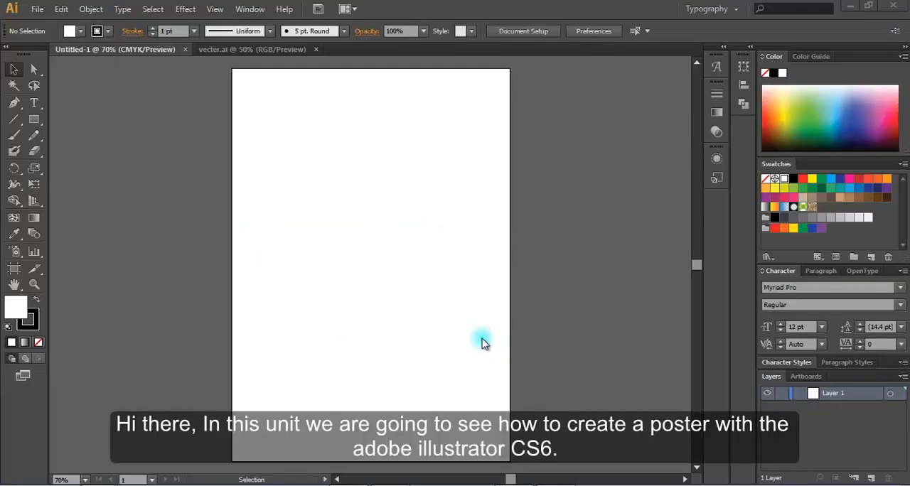
{"action": "mouse_move", "coordinate": [377, 171]}
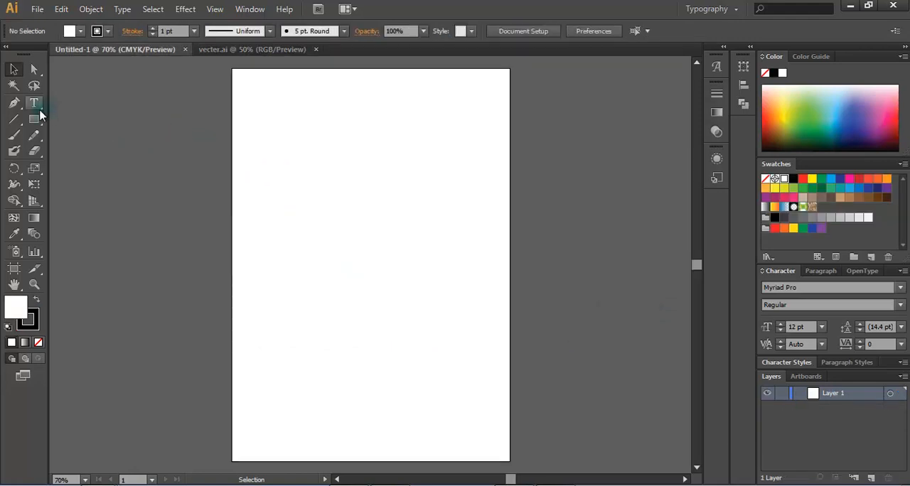
Type 'Save our Earth' as a text line at the top of the artboard.
{"action": "left_click", "coordinate": [34, 103]}
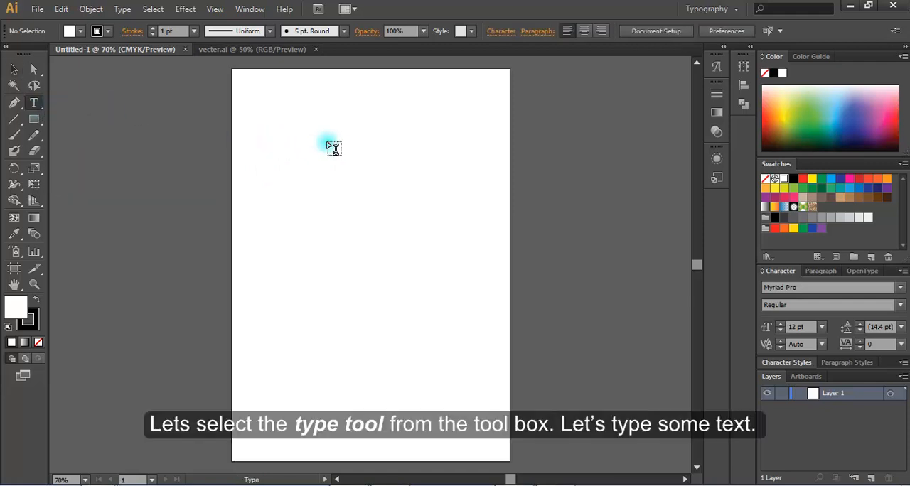
{"action": "mouse_move", "coordinate": [303, 131]}
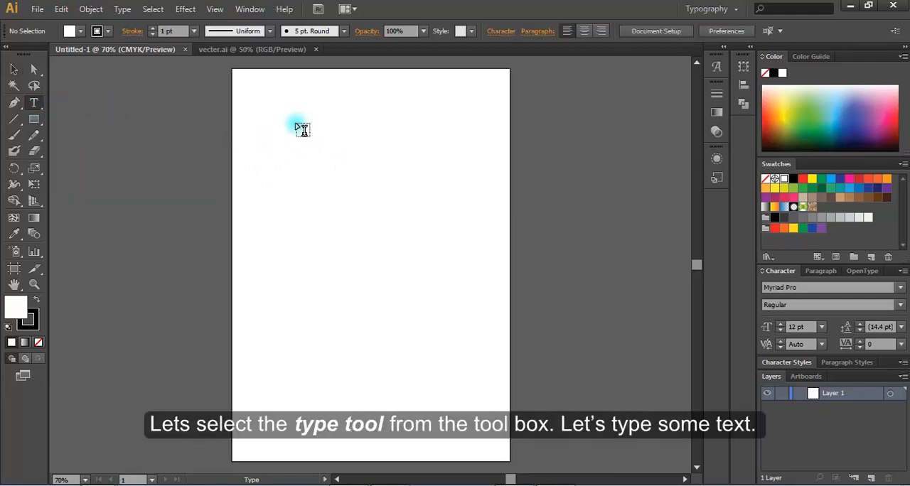
{"action": "left_click", "coordinate": [34, 105]}
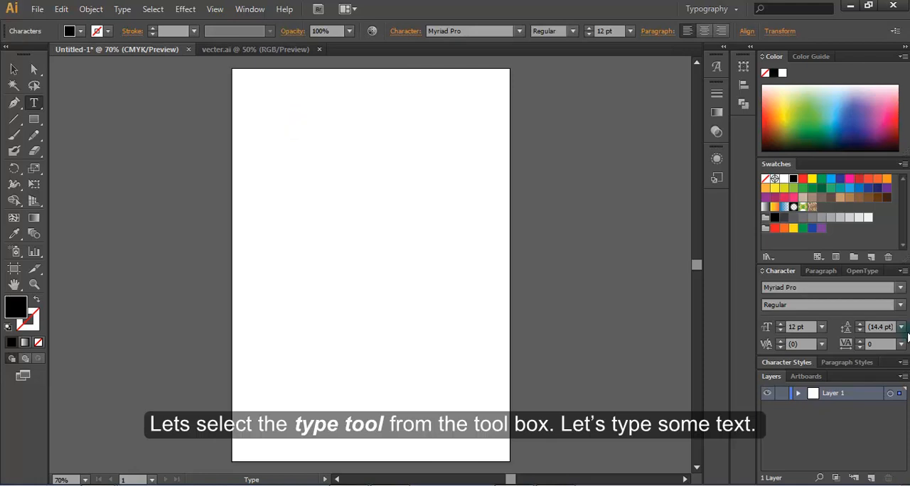
{"action": "type", "text": "s"}
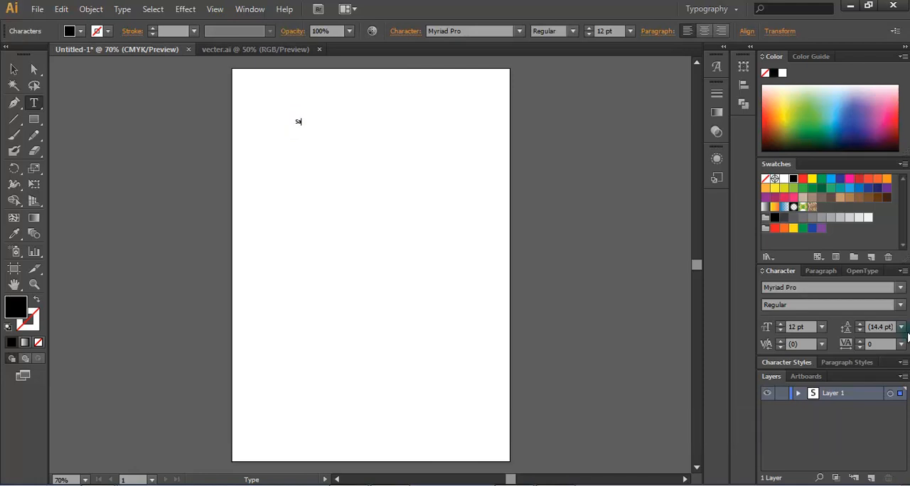
{"action": "type", "text": "ave O"}
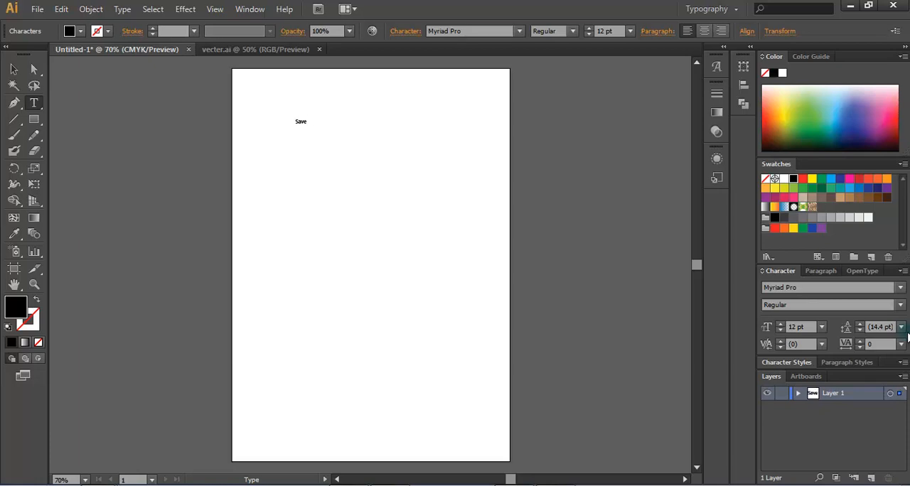
{"action": "type", "text": "our"}
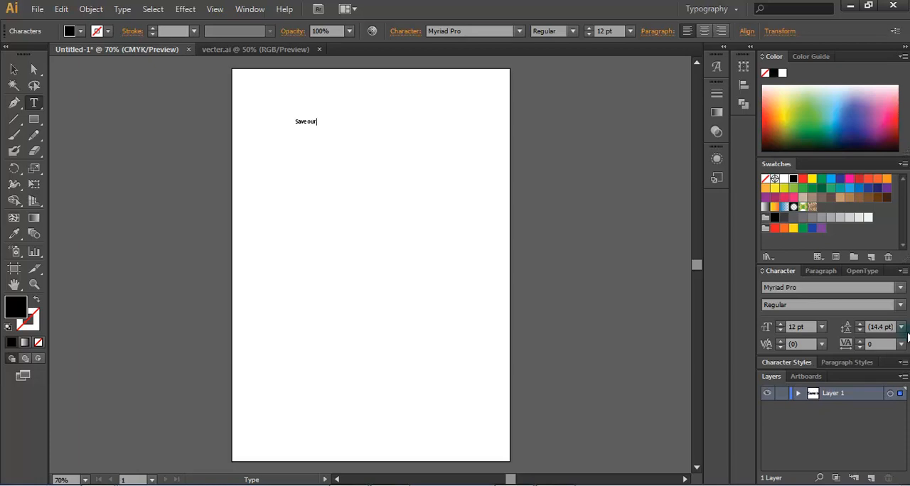
{"action": "type", "text": "eart"}
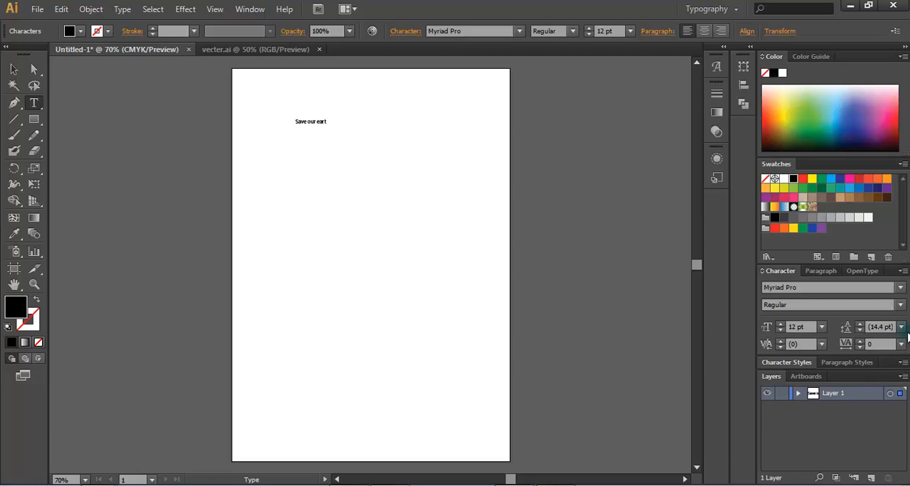
{"action": "type", "text": "h"}
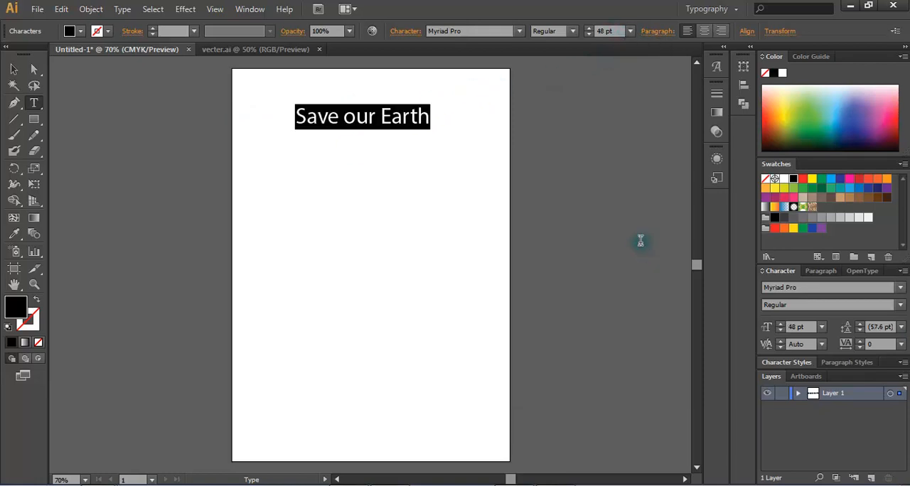
Set the headline font size to 60 pt and the style to Bold.
{"action": "left_click", "coordinate": [629, 31]}
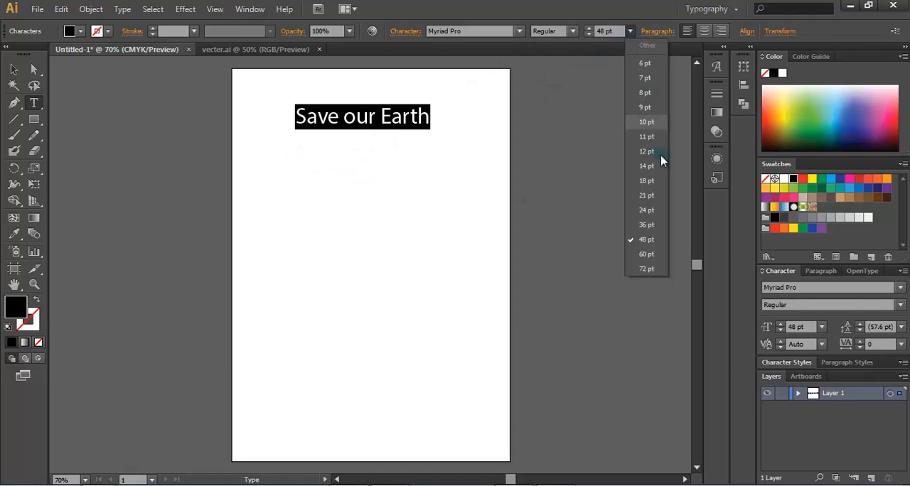
{"action": "left_click", "coordinate": [646, 254]}
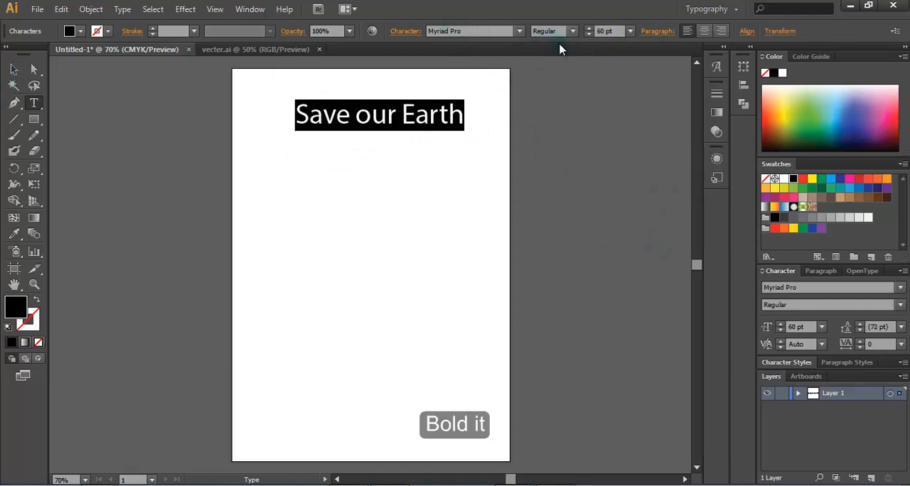
{"action": "left_click", "coordinate": [580, 30]}
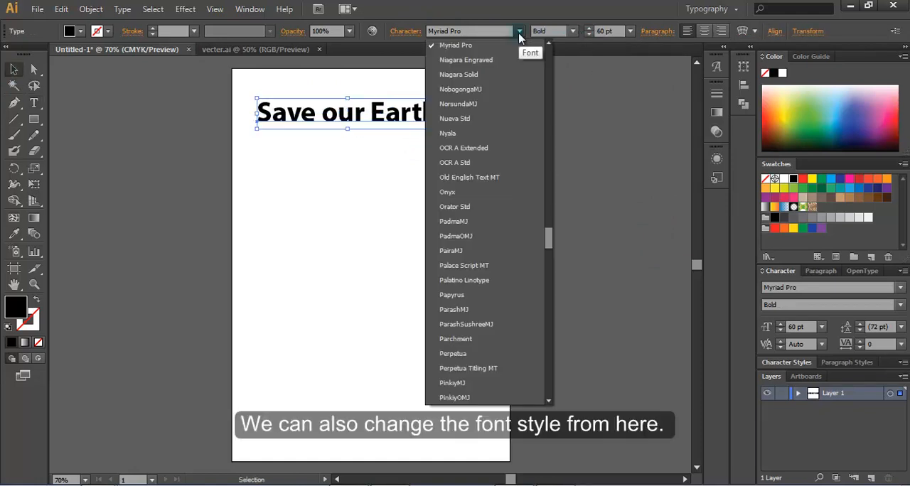
{"action": "mouse_move", "coordinate": [451, 245]}
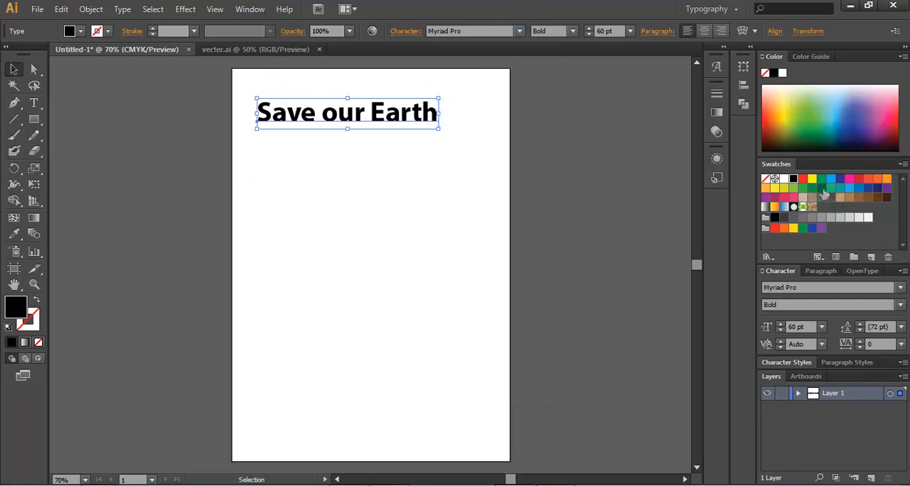
Colour 'Save our Earth' dark green and add a dark green 'Start now' line below.
{"action": "left_click", "coordinate": [822, 188]}
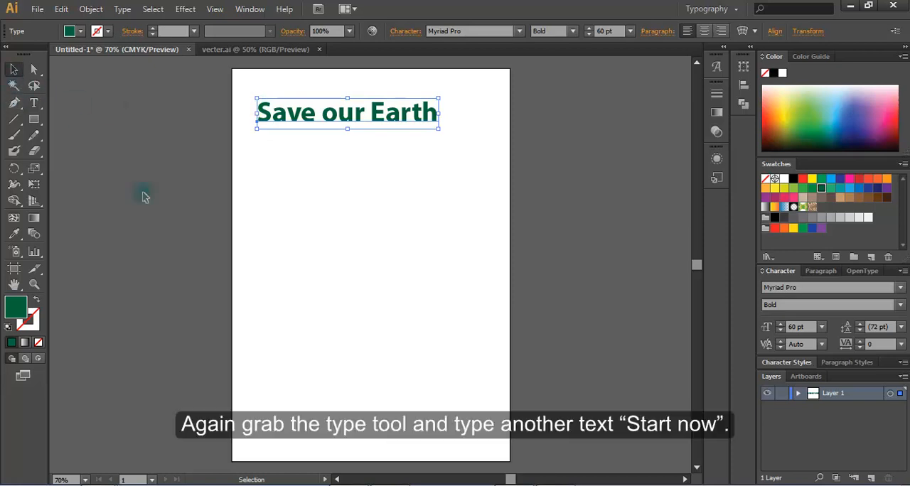
{"action": "left_click", "coordinate": [34, 107]}
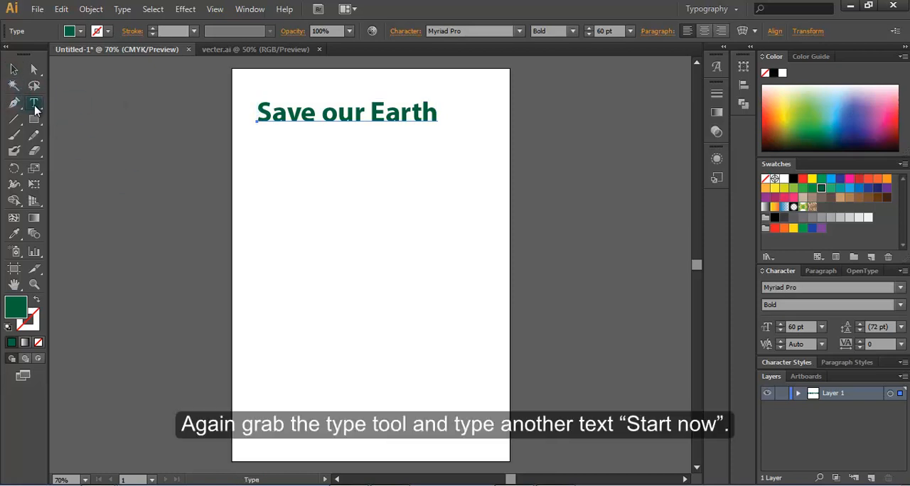
{"action": "type", "text": "Start now"}
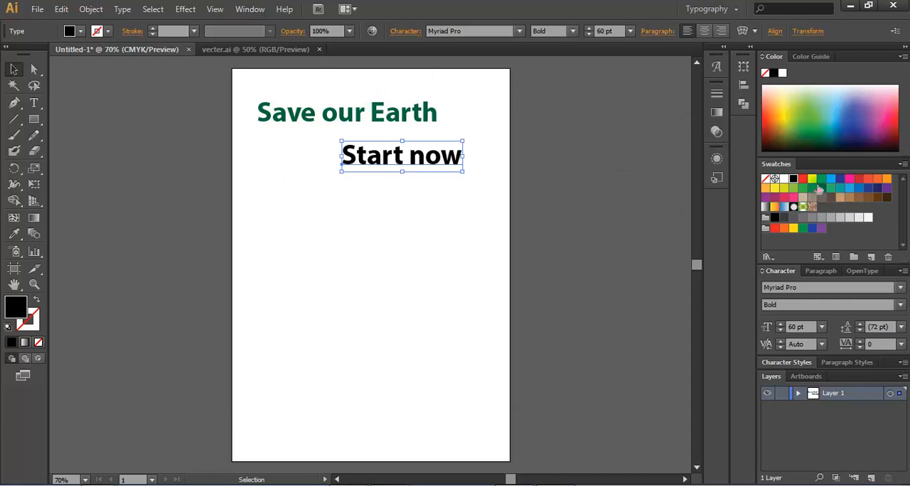
{"action": "left_click", "coordinate": [812, 189]}
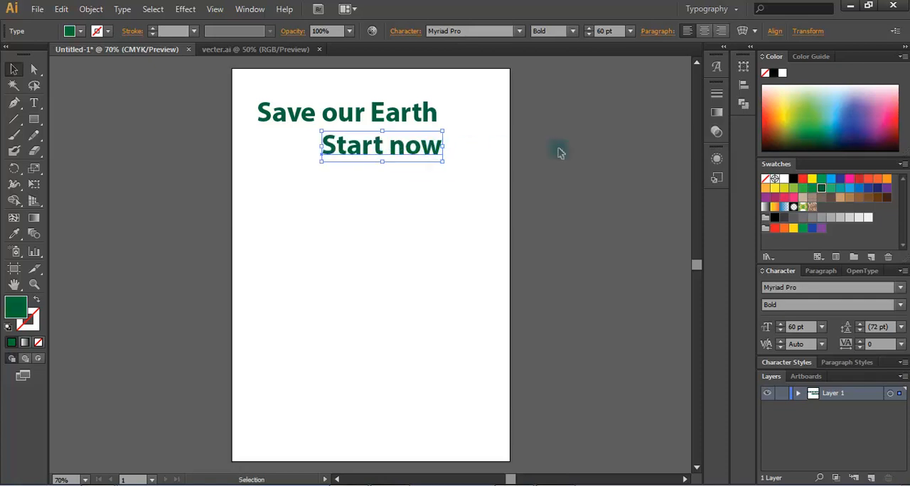
{"action": "left_click", "coordinate": [347, 112]}
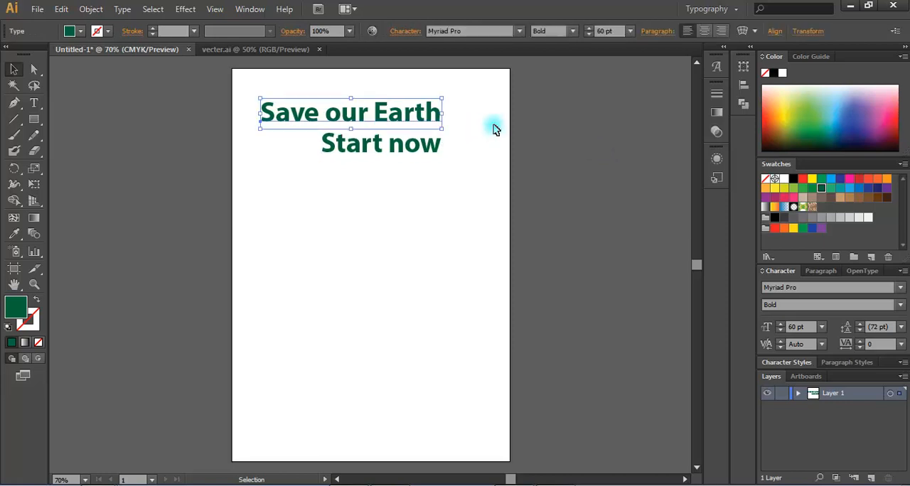
{"action": "left_click", "coordinate": [263, 48]}
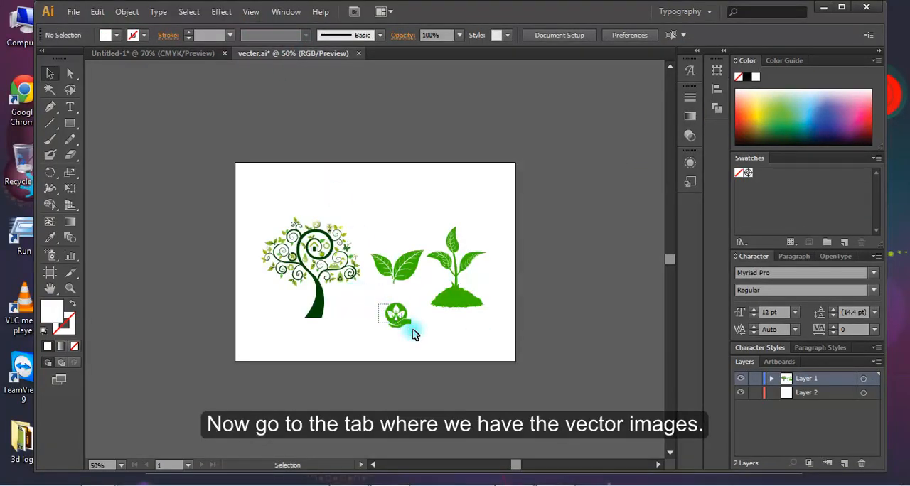
Drag the leaf-in-hand logo from vecter.ai into the poster and enlarge it beside 'Start now'.
{"action": "left_click", "coordinate": [394, 316]}
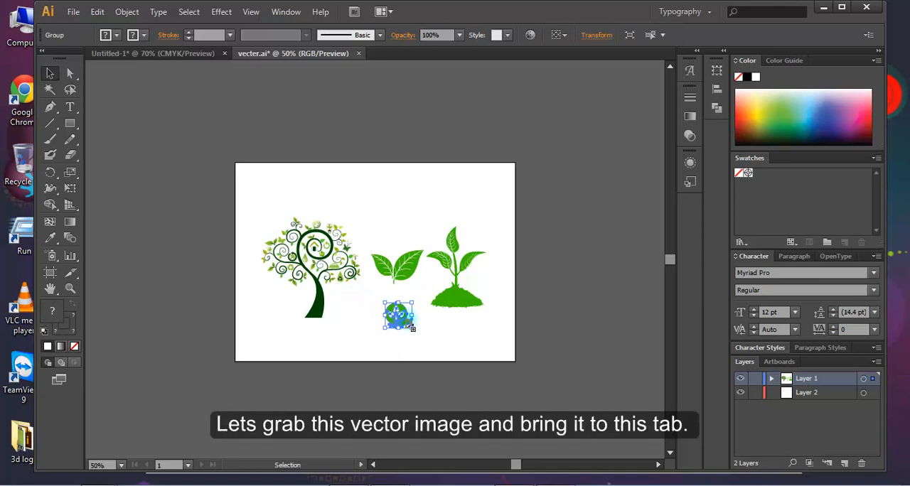
{"action": "left_click_drag", "start_coordinate": [398, 316], "coordinate": [197, 78]}
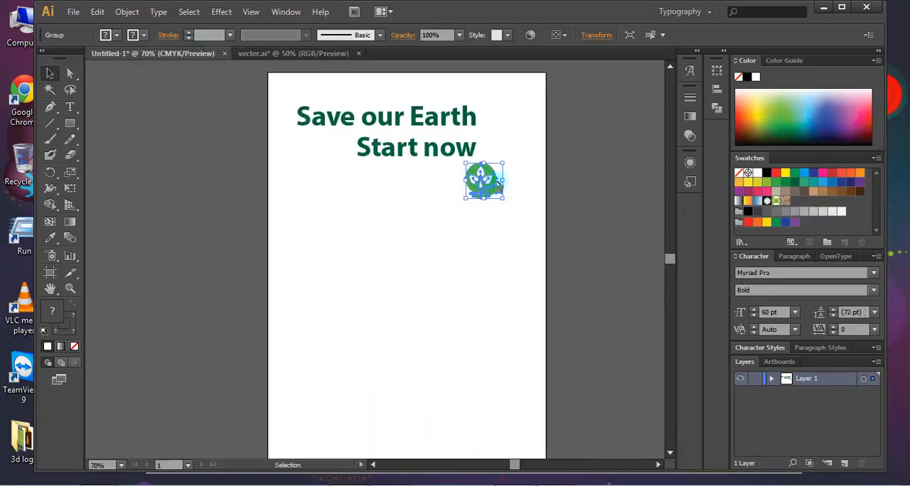
{"action": "left_click_drag", "start_coordinate": [484, 180], "coordinate": [525, 158]}
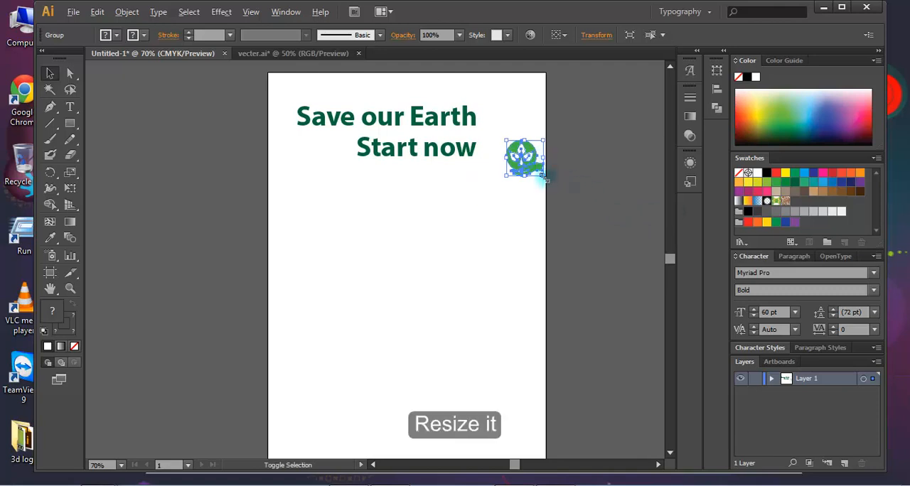
{"action": "left_click_drag", "start_coordinate": [542, 182], "coordinate": [560, 192]}
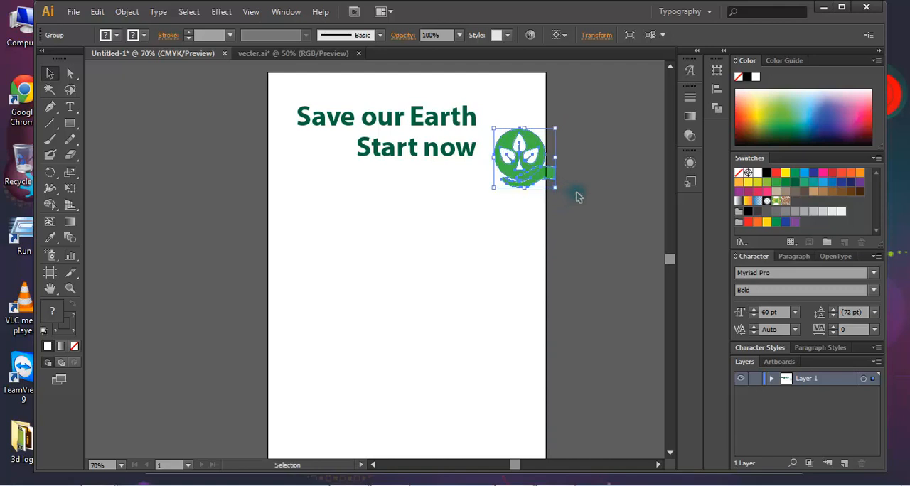
{"action": "left_click_drag", "start_coordinate": [524, 157], "coordinate": [512, 156]}
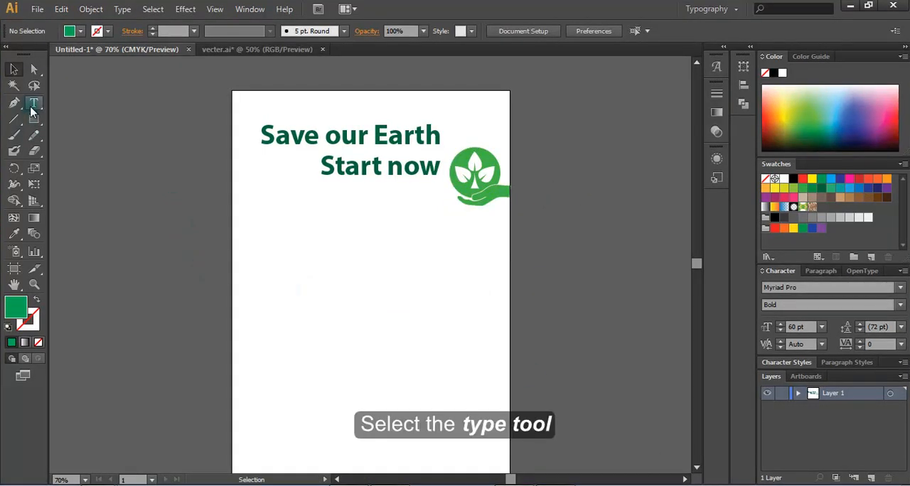
Type 'Go green' near the bottom of the artboard and select it.
{"action": "left_click", "coordinate": [33, 103]}
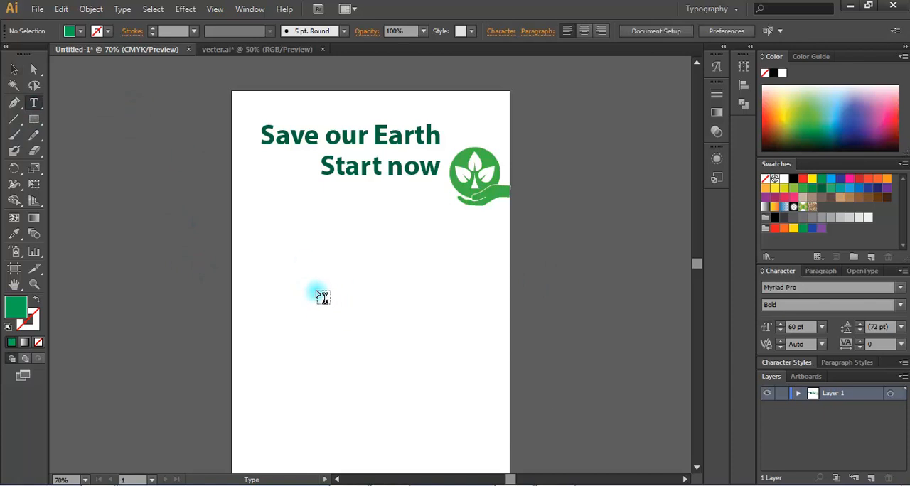
{"action": "left_click", "coordinate": [321, 297]}
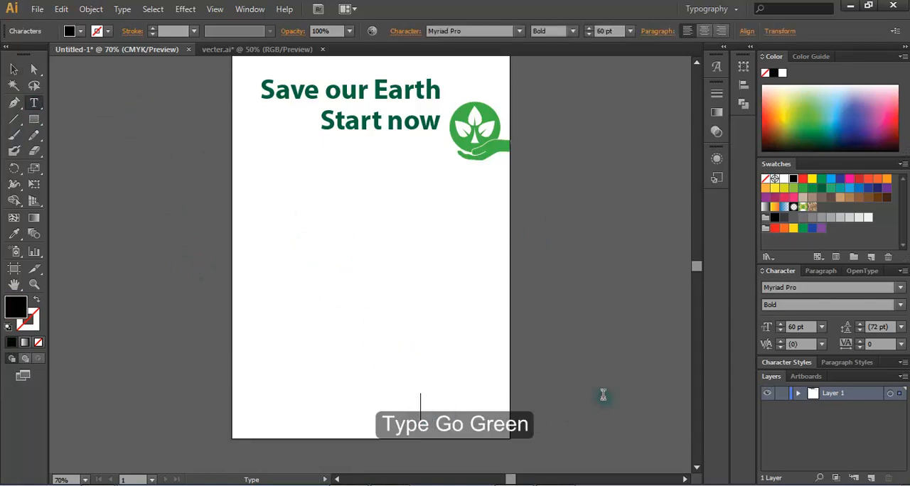
{"action": "type", "text": "G"}
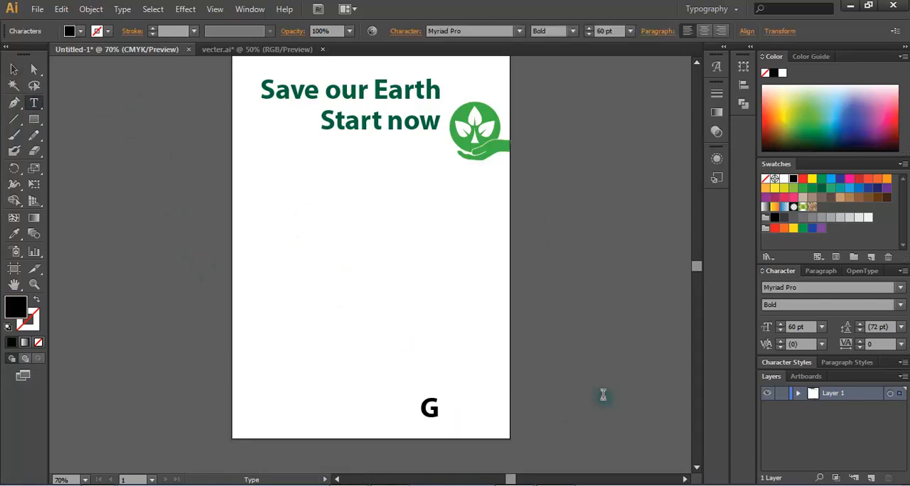
{"action": "type", "text": "o g"}
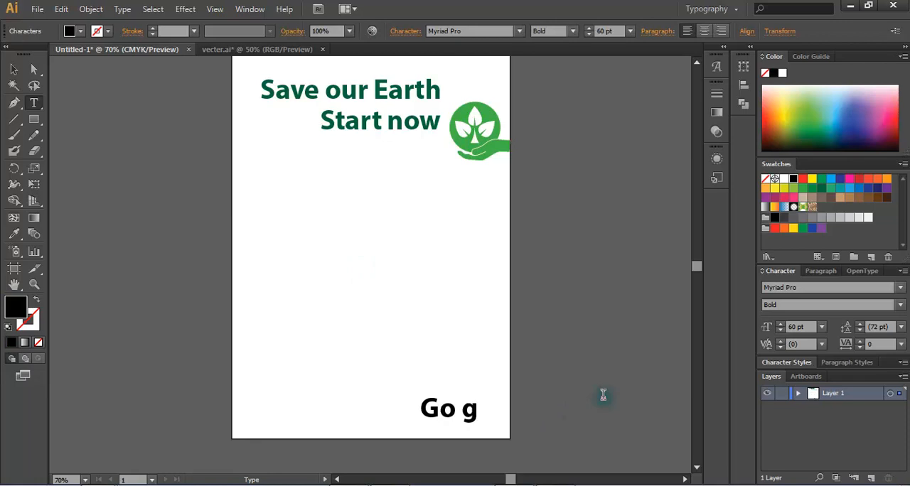
{"action": "type", "text": "reen"}
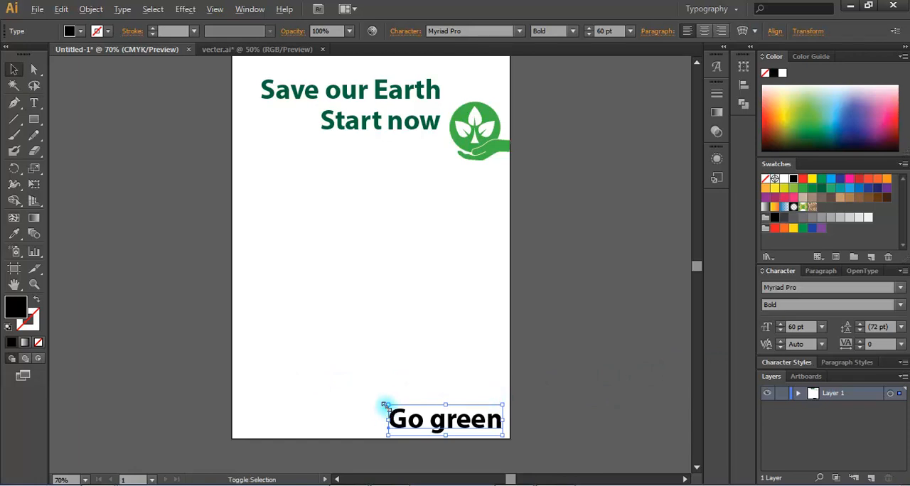
{"action": "double_click", "coordinate": [444, 419]}
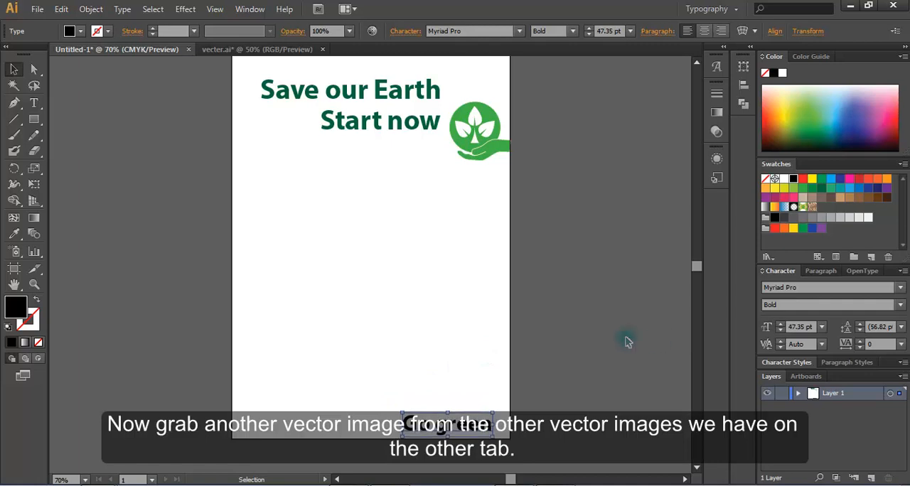
Place a pair of green leaves from vecter.ai above 'Go' in the bottom line.
{"action": "left_click", "coordinate": [239, 49]}
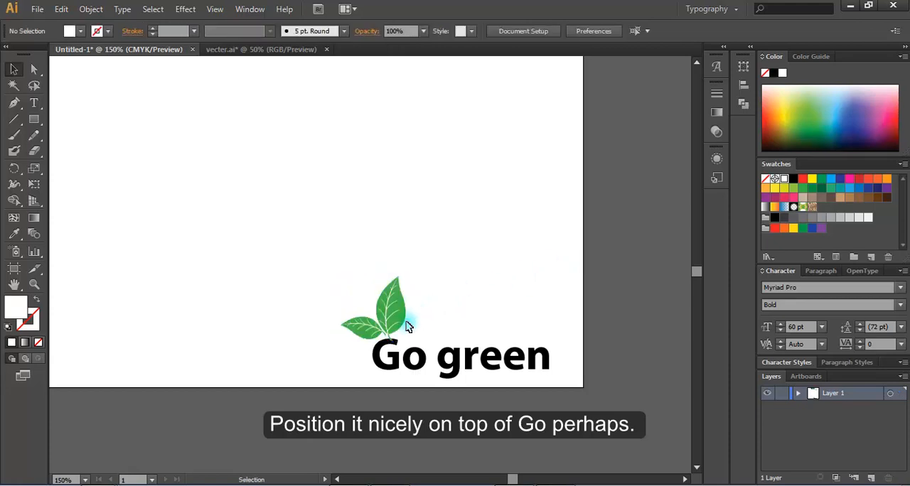
{"action": "left_click", "coordinate": [460, 356]}
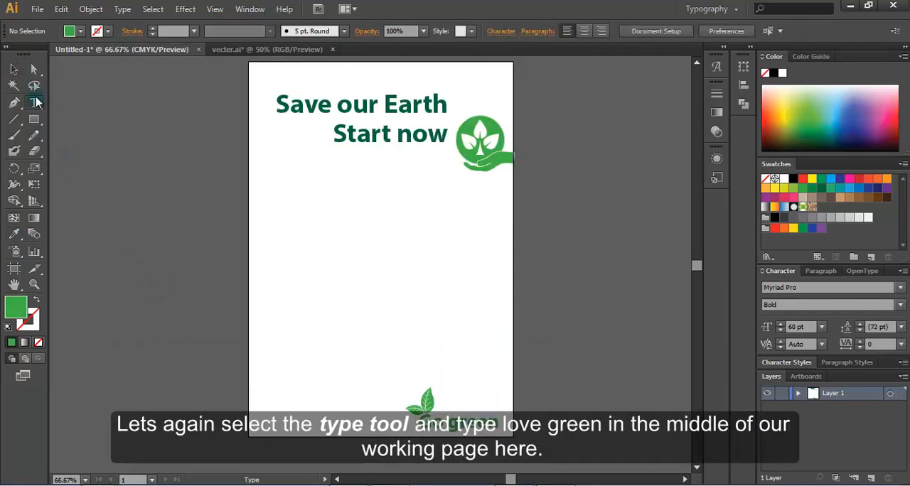
Type 'love green', 'live green' and 'think green' as three stacked lines mid-page.
{"action": "left_click", "coordinate": [33, 104]}
{"action": "type", "text": "Love"}
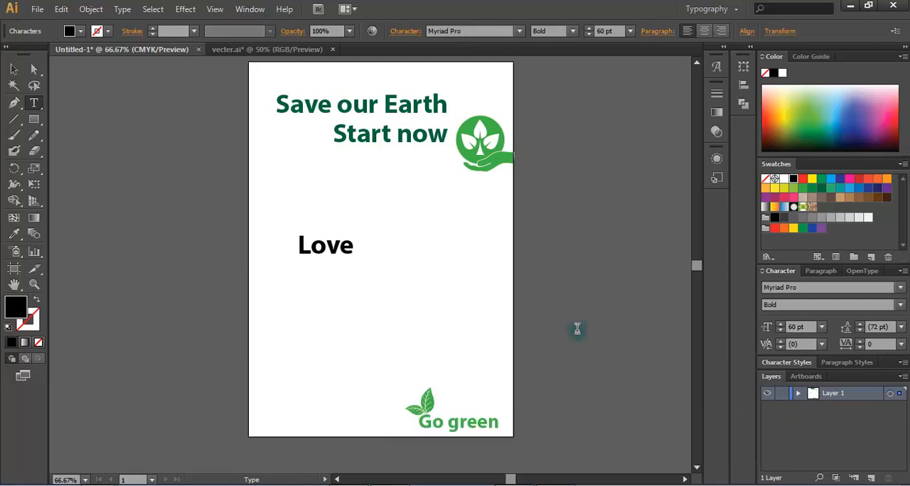
{"action": "type", "text": "g"}
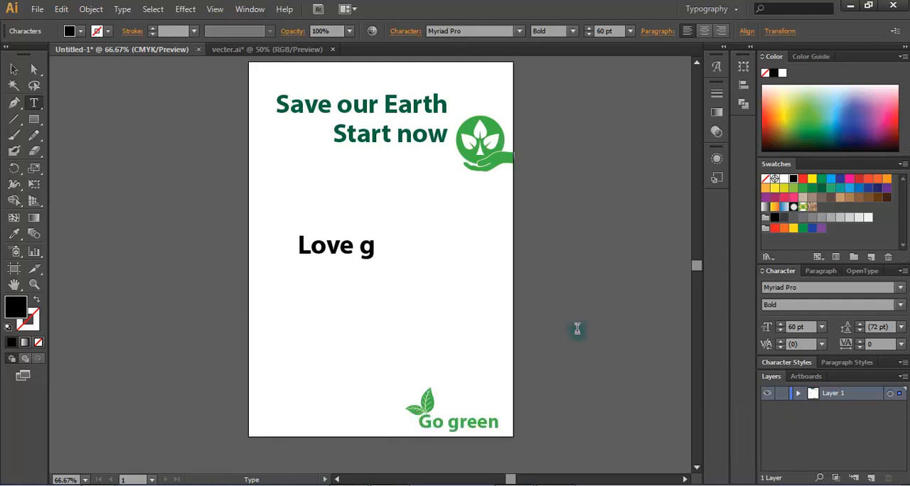
{"action": "type", "text": "ree"}
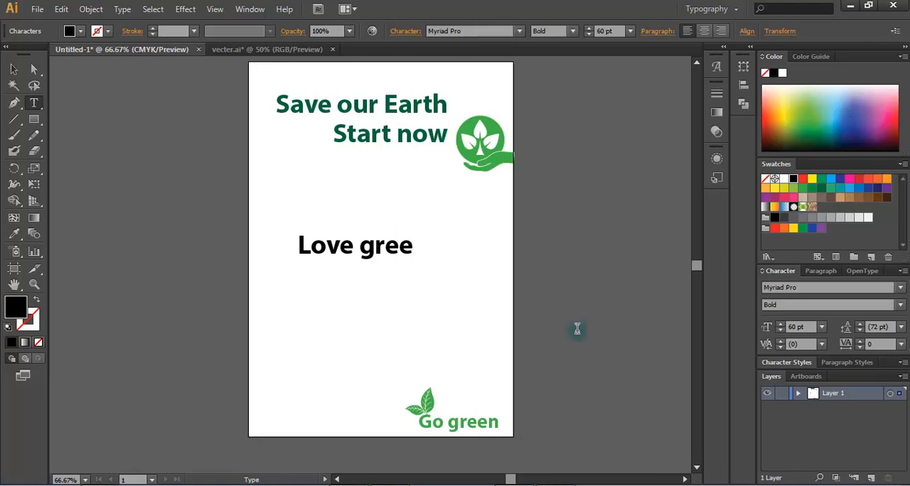
{"action": "type", "text": "n"}
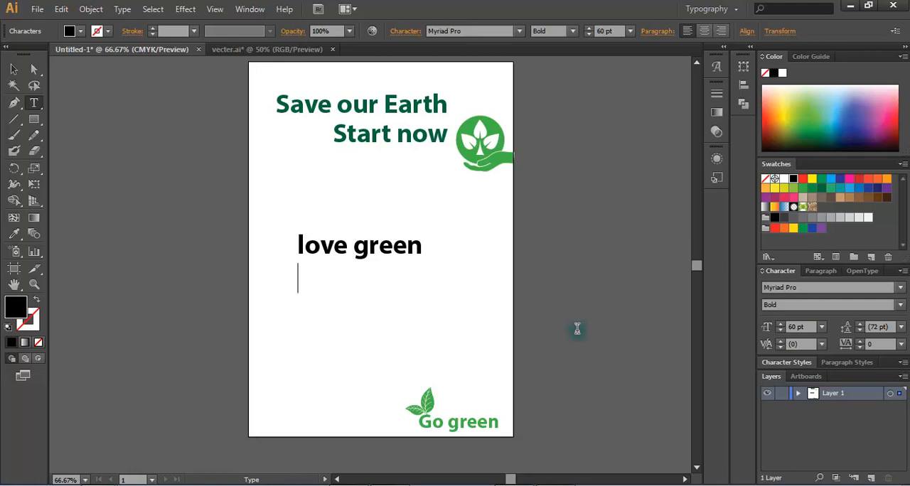
{"action": "type", "text": "liv"}
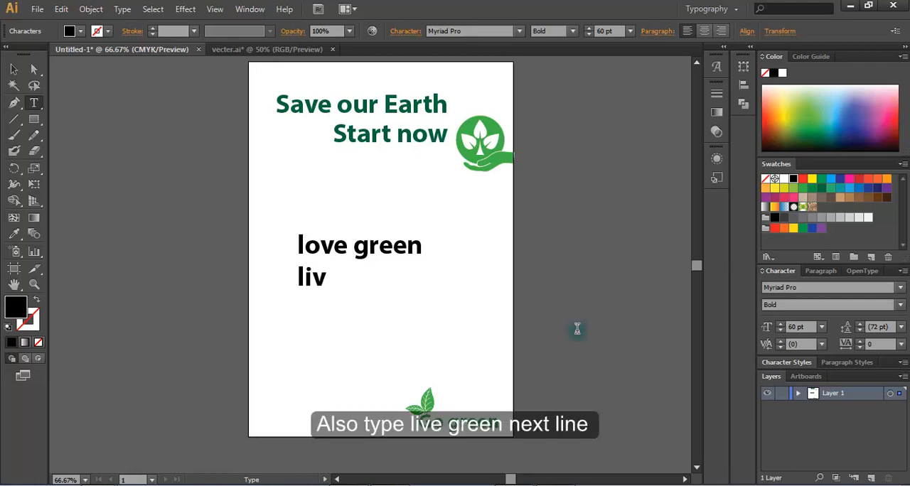
{"action": "type", "text": "e"}
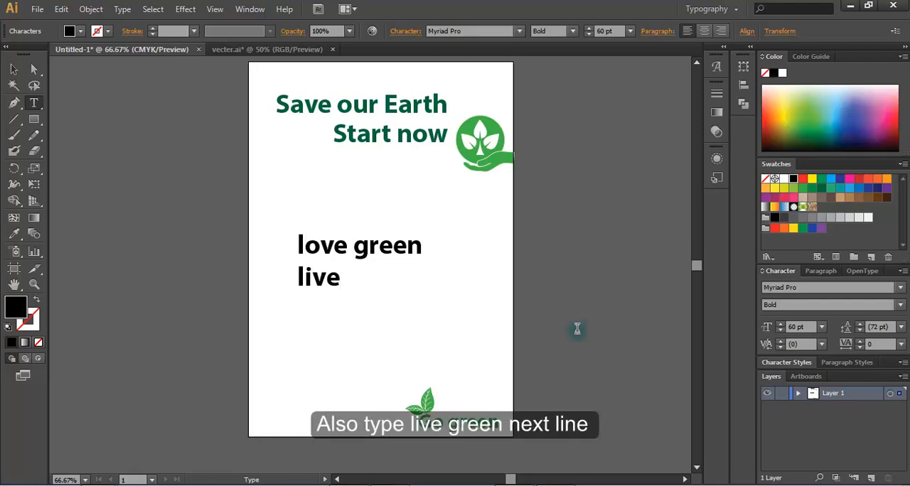
{"action": "type", "text": "gre"}
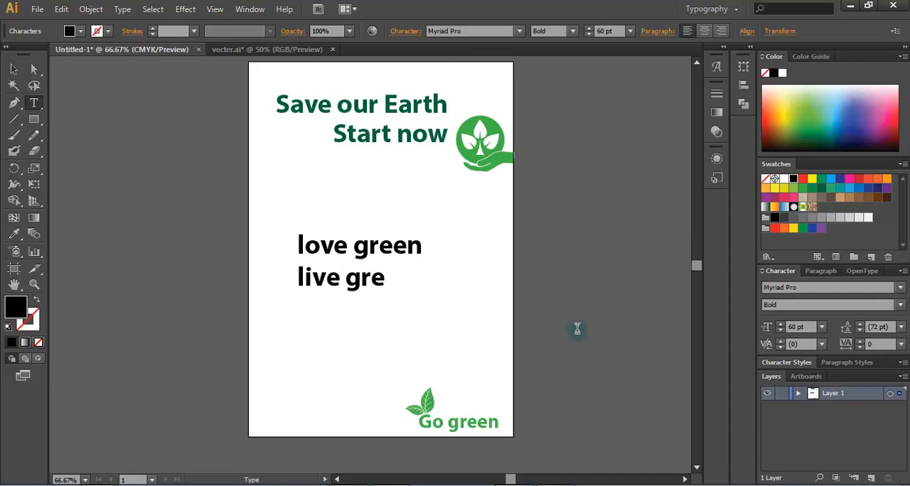
{"action": "type", "text": "en"}
{"action": "type", "text": "t"}
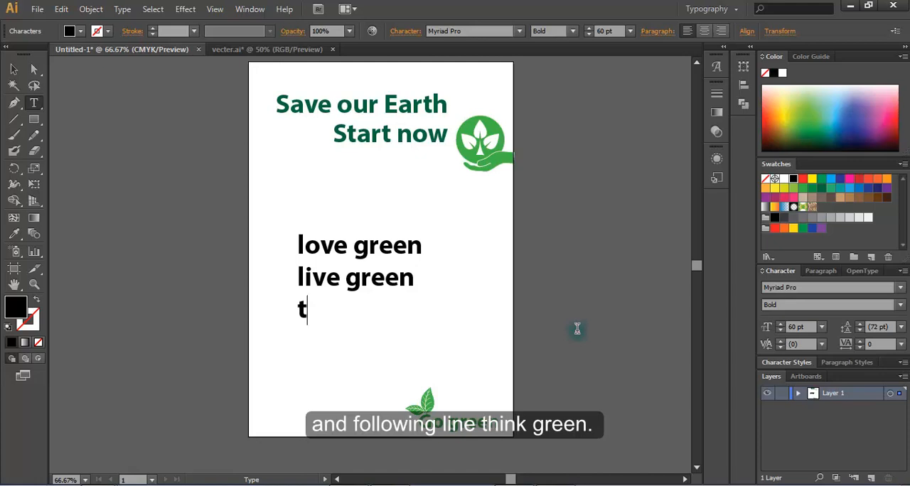
{"action": "type", "text": "hink"}
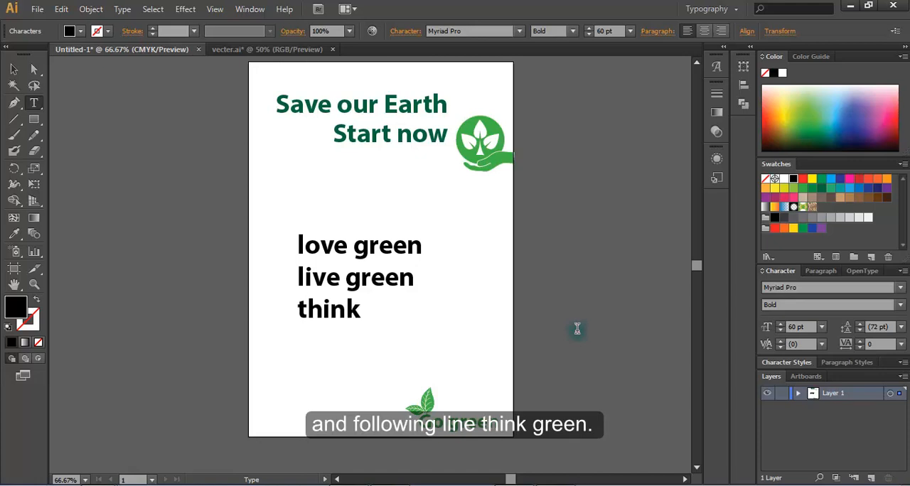
{"action": "type", "text": "gree"}
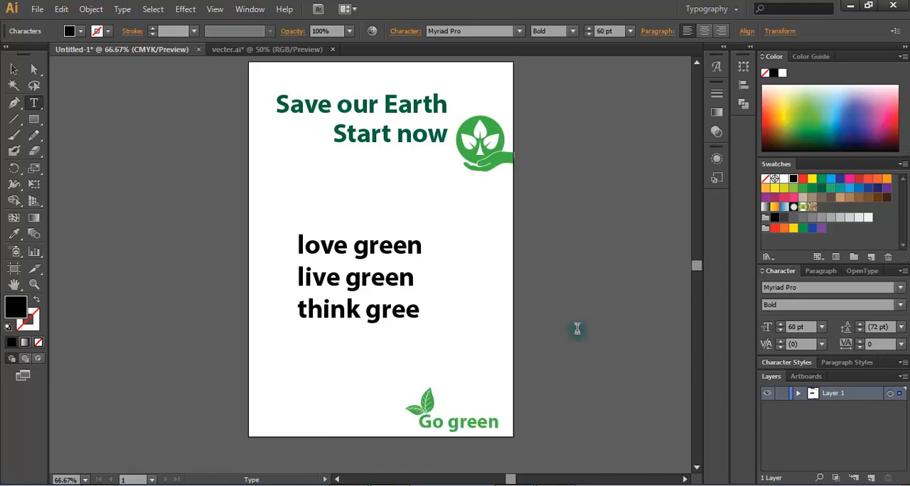
{"action": "type", "text": "n"}
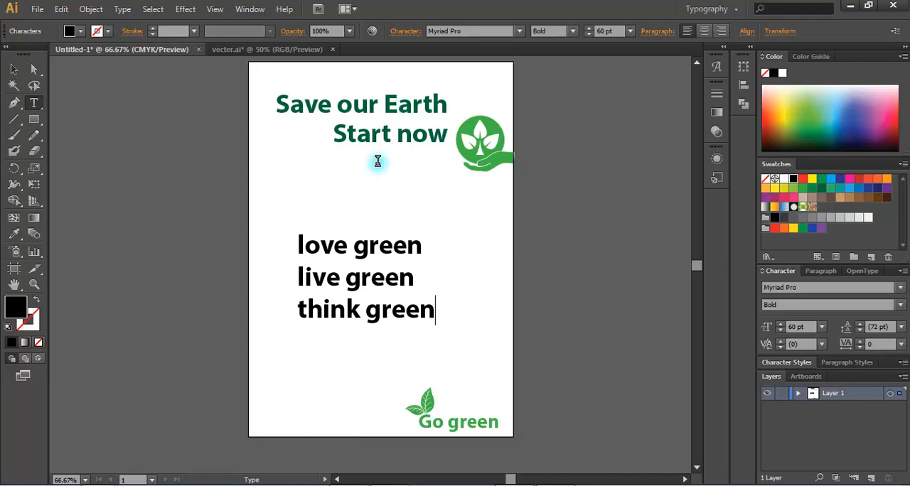
{"action": "mouse_move", "coordinate": [308, 266]}
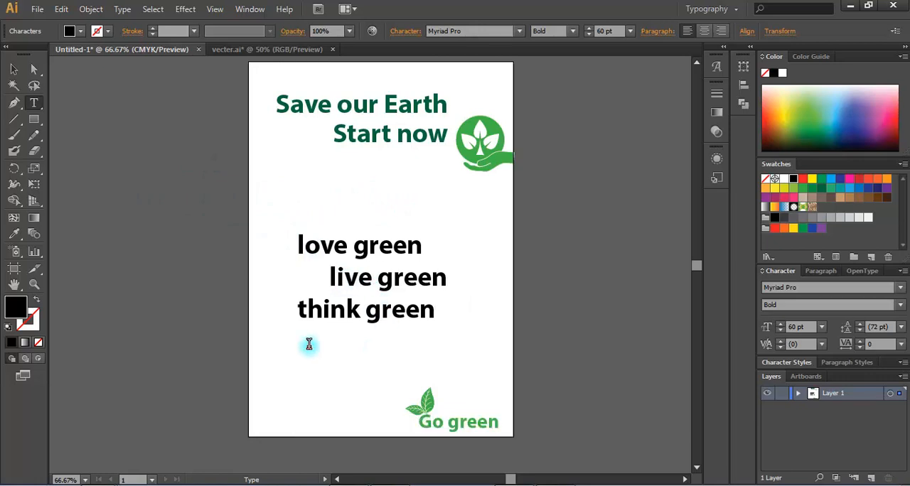
Indent 'live green' and 'think green' progressively, then select all three slogan lines.
{"action": "left_click", "coordinate": [332, 277]}
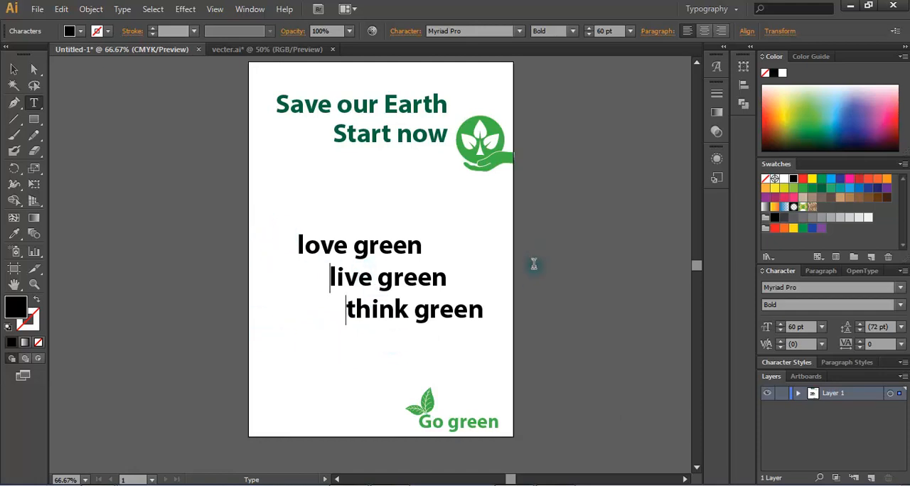
{"action": "left_click_drag", "start_coordinate": [346, 246], "coordinate": [483, 309]}
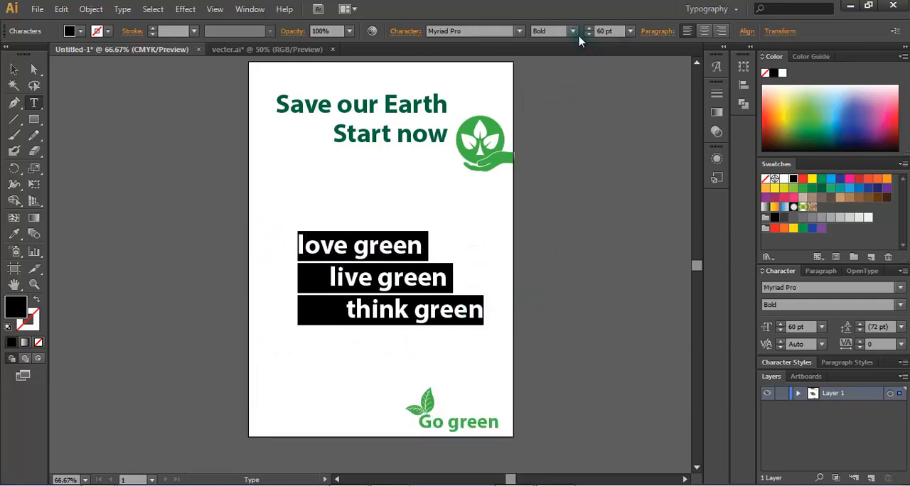
Change the slogan lines to Regular weight at 36 pt.
{"action": "left_click", "coordinate": [573, 30]}
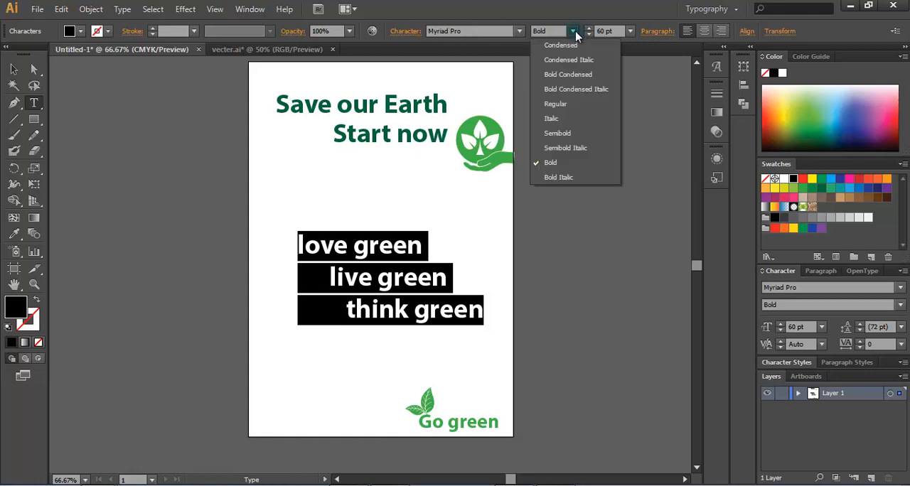
{"action": "left_click", "coordinate": [555, 103]}
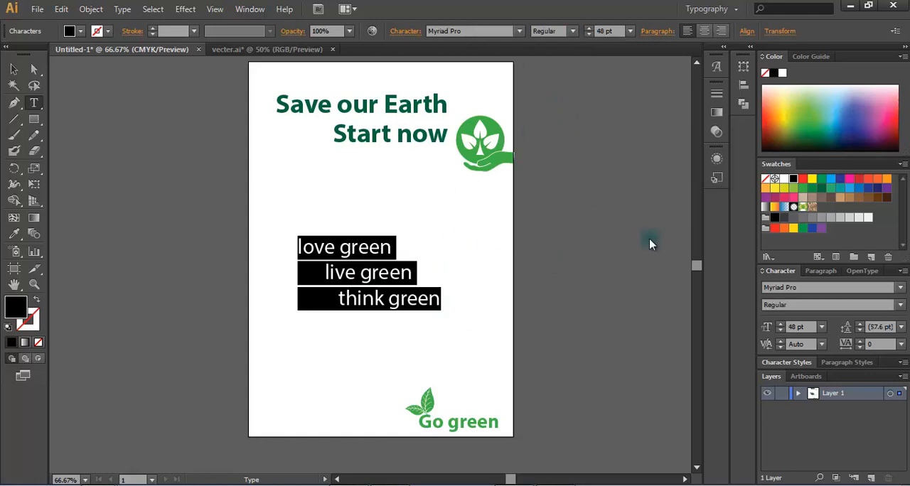
{"action": "left_click", "coordinate": [629, 31]}
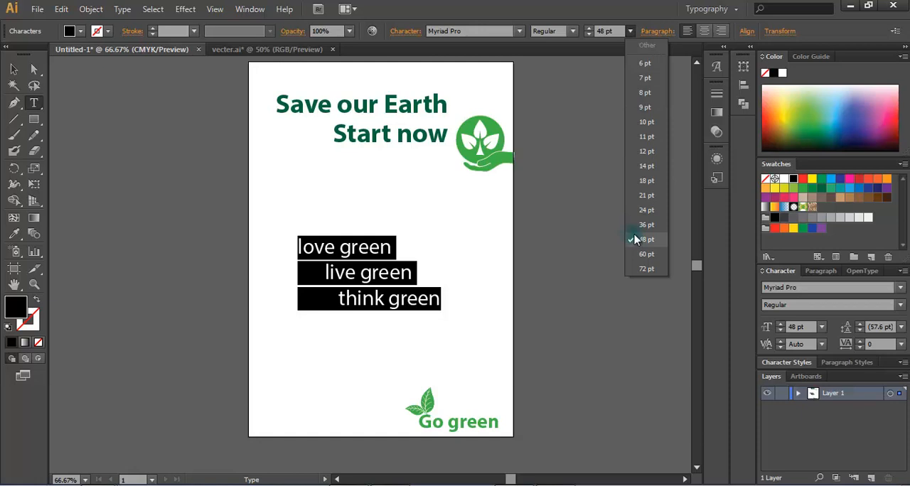
{"action": "left_click", "coordinate": [645, 224]}
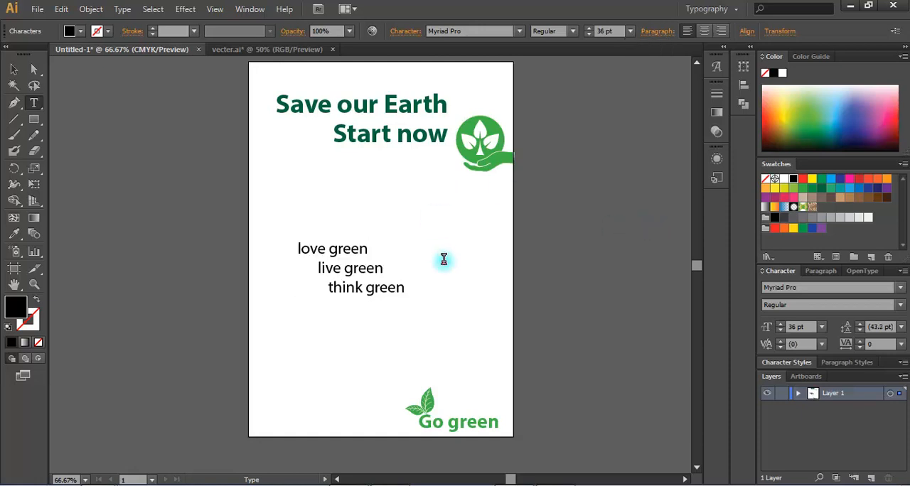
{"action": "left_click_drag", "start_coordinate": [298, 248], "coordinate": [403, 288]}
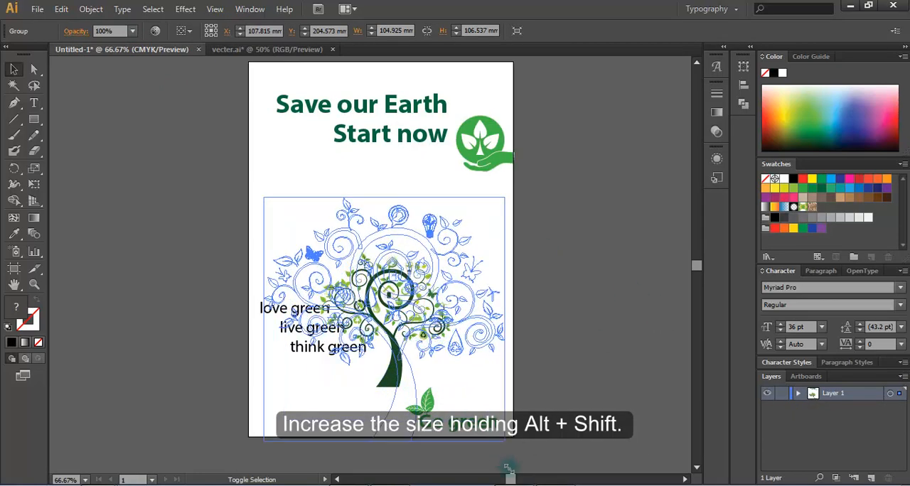
Scroll down to view the full green swirling tree illustration.
{"action": "scroll", "scroll_direction": "down", "scroll_amount": 3}
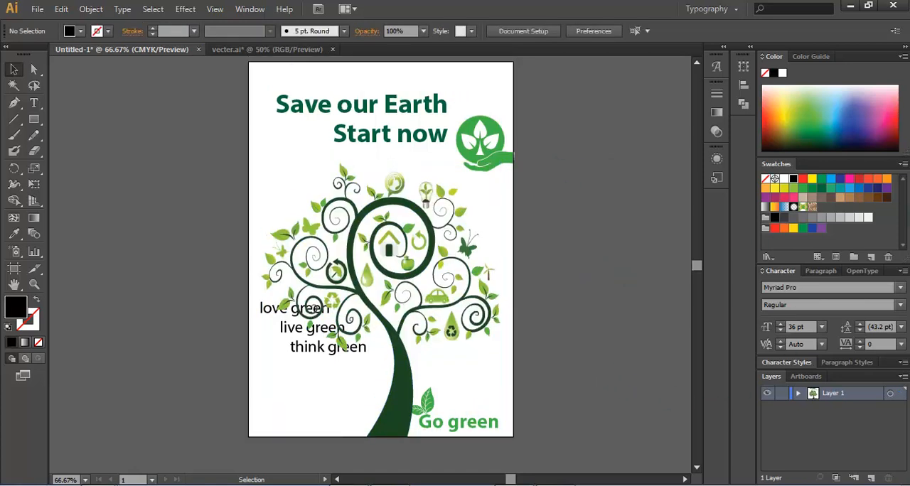
{"action": "mouse_move", "coordinate": [310, 338]}
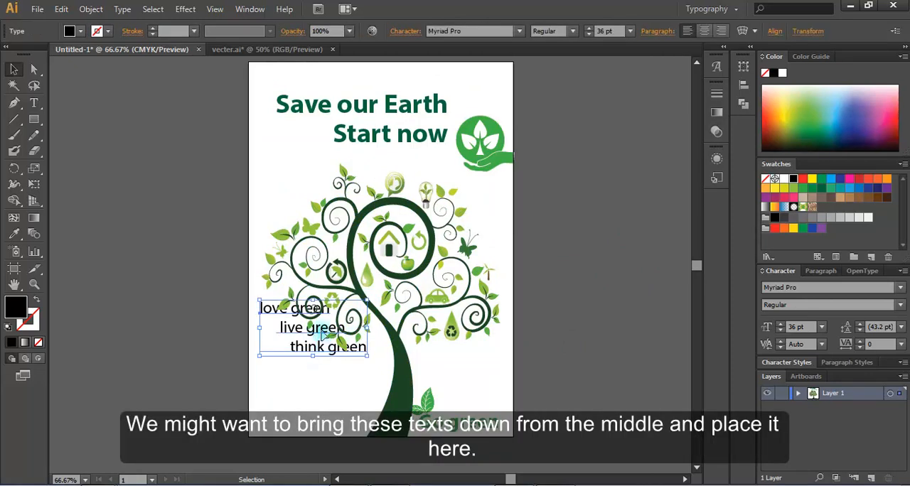
Move the love/live/think green slogans to the lower left and eyedrop the trunk's dark green.
{"action": "left_click_drag", "start_coordinate": [313, 327], "coordinate": [313, 373]}
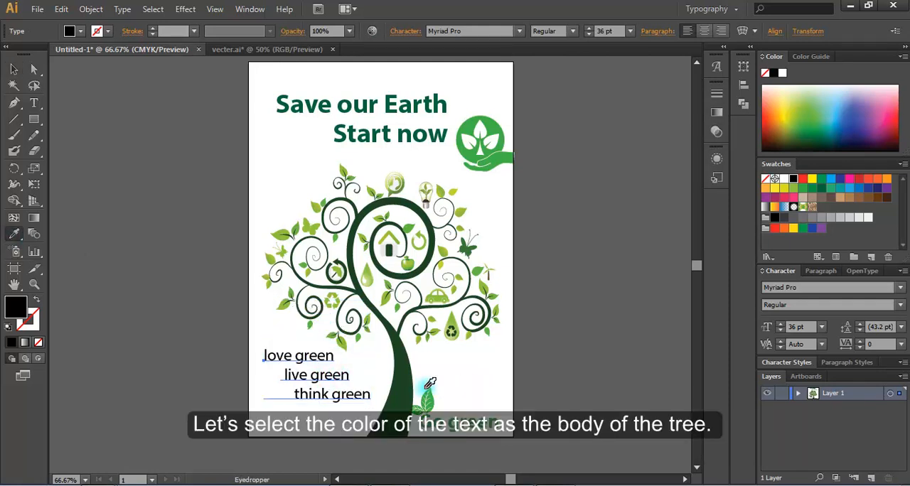
{"action": "left_click", "coordinate": [428, 382]}
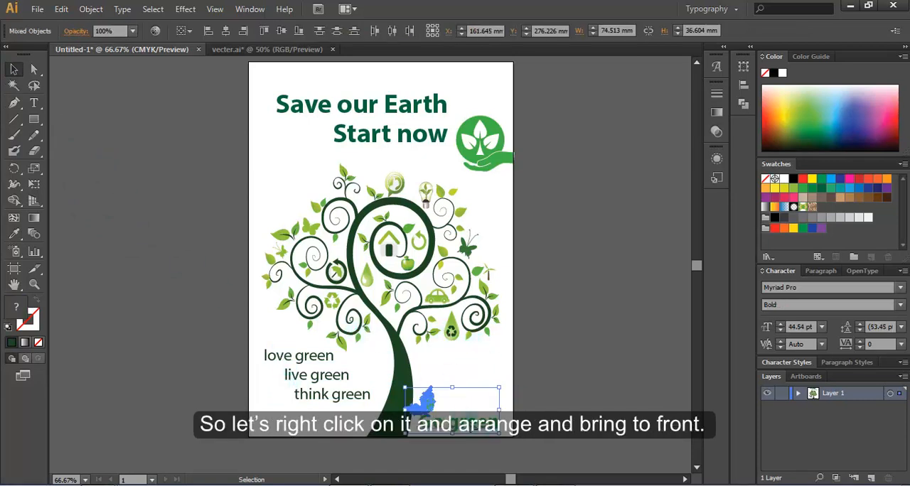
Bring the Go green text and leaf group in front of the tree trunk.
{"action": "right_click", "coordinate": [423, 409]}
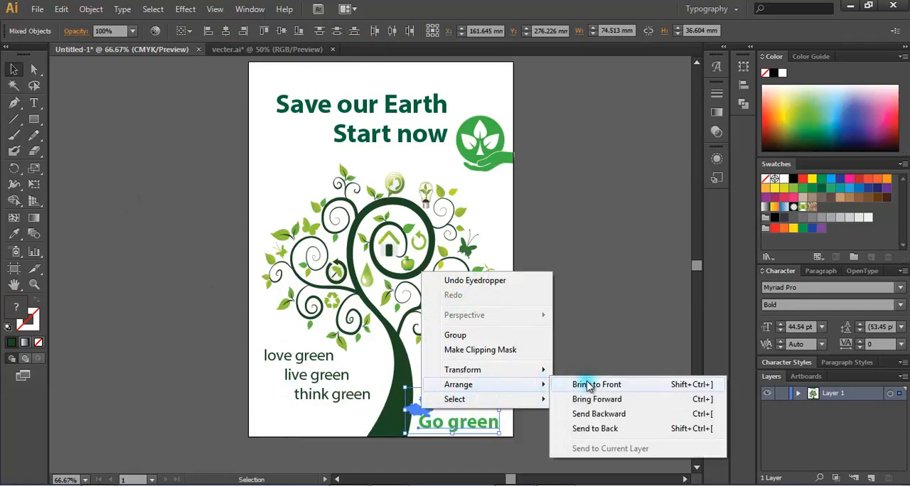
{"action": "left_click", "coordinate": [596, 384]}
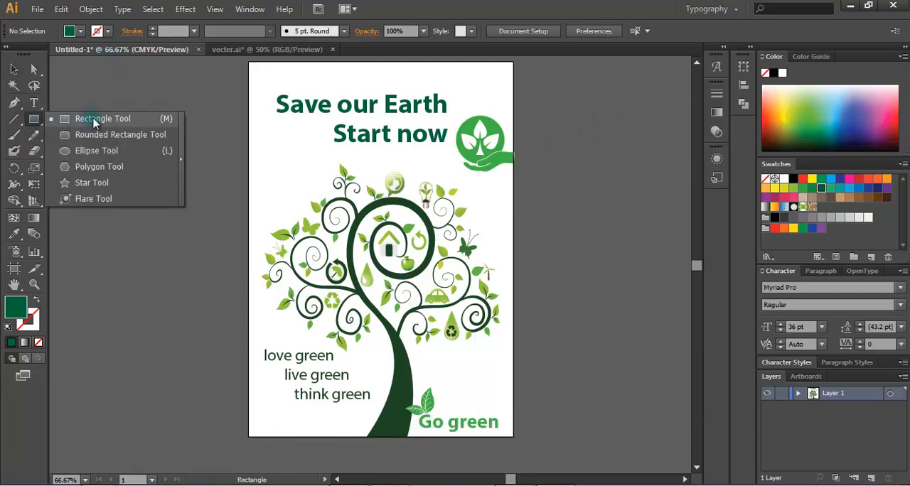
Draw thin dark green rectangle bars across the poster's top and bottom edges.
{"action": "left_click", "coordinate": [95, 118]}
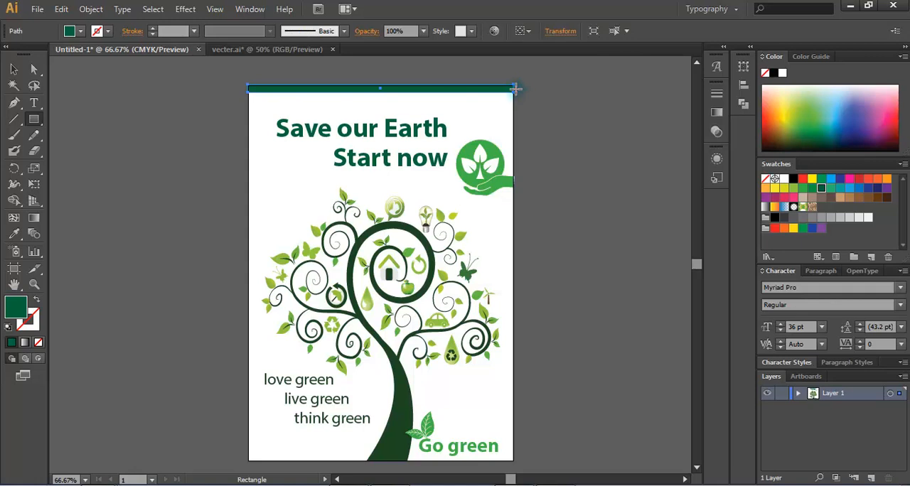
{"action": "left_click", "coordinate": [12, 68]}
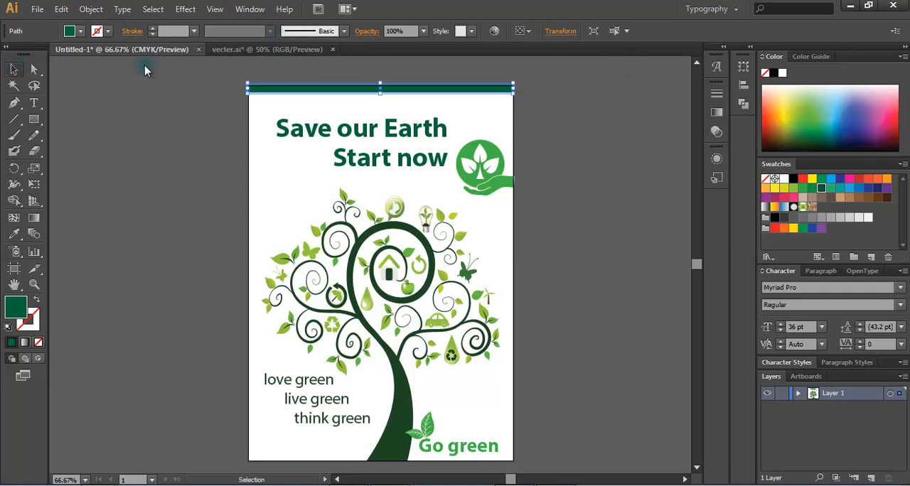
{"action": "mouse_move", "coordinate": [688, 119]}
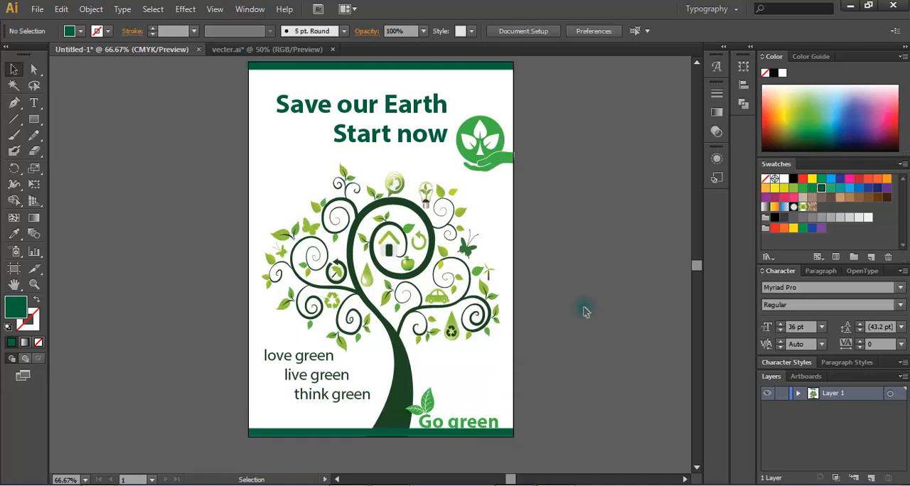
{"action": "left_click", "coordinate": [380, 433]}
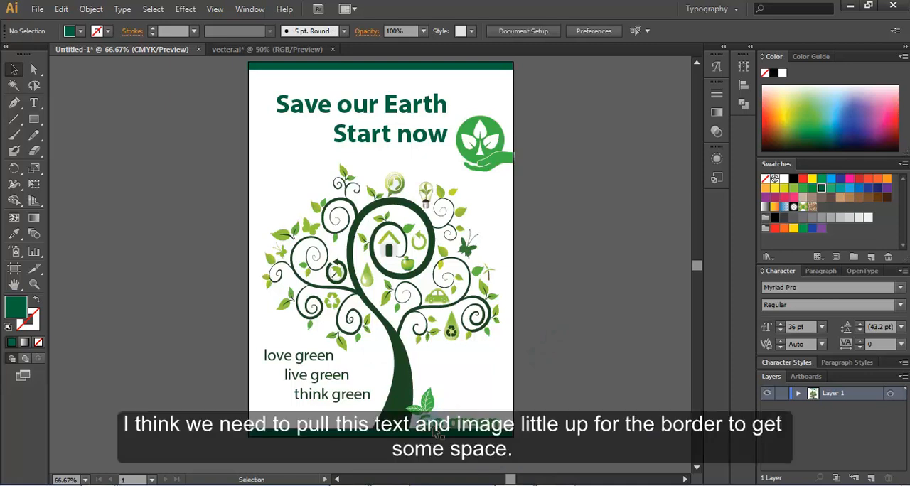
Add dark green side bars joining the top and bottom strips into a full frame.
{"action": "left_click", "coordinate": [433, 413]}
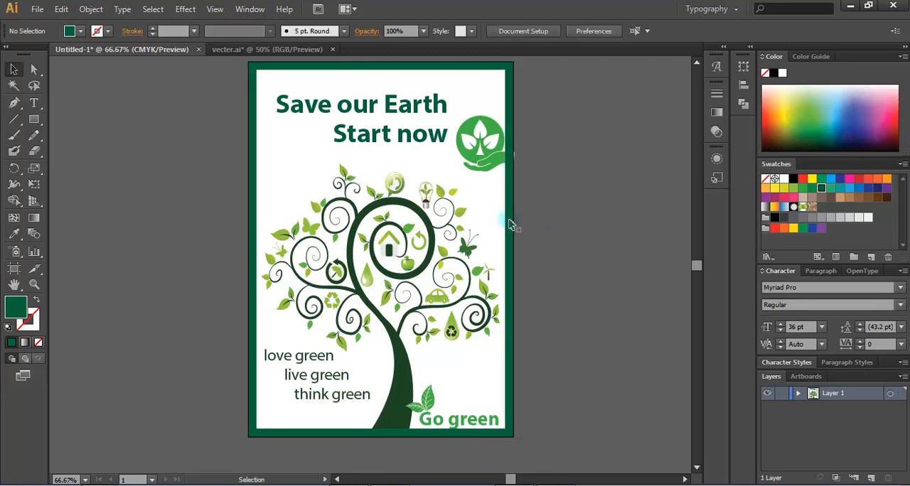
{"action": "mouse_move", "coordinate": [590, 194]}
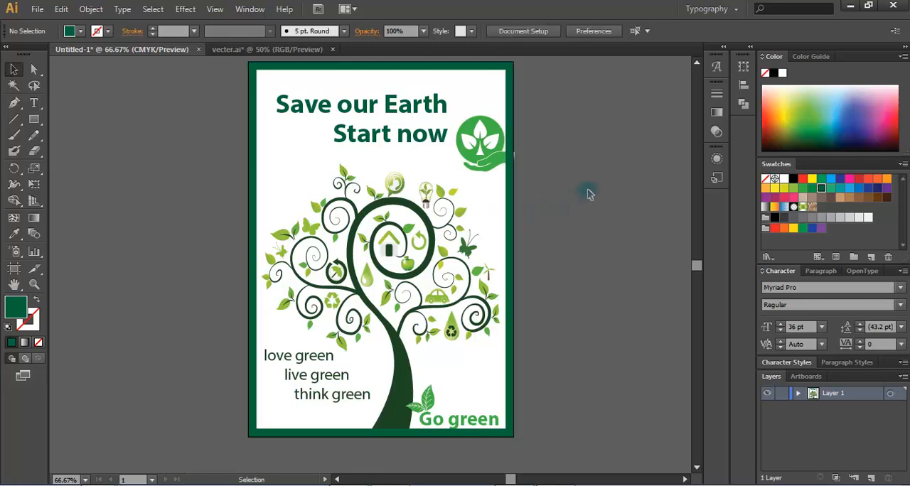
{"action": "mouse_move", "coordinate": [519, 160]}
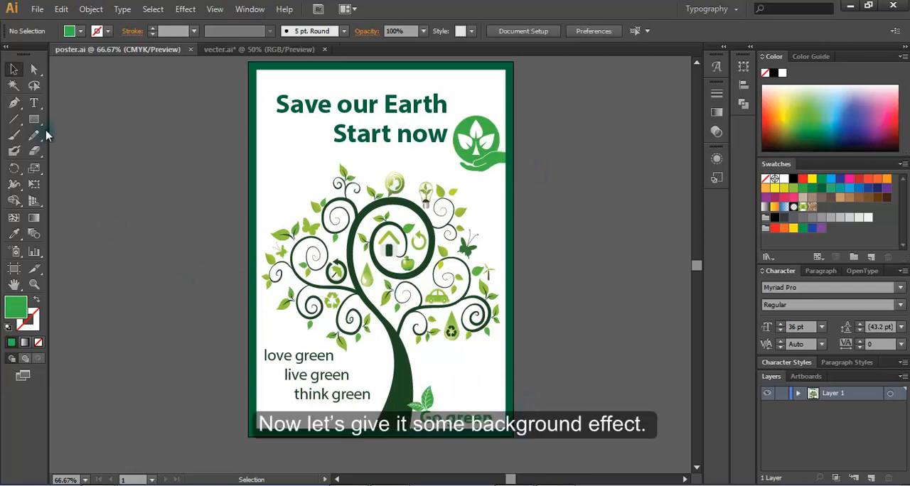
Draw a full-artboard light green rectangle and send it behind all artwork.
{"action": "left_click", "coordinate": [33, 119]}
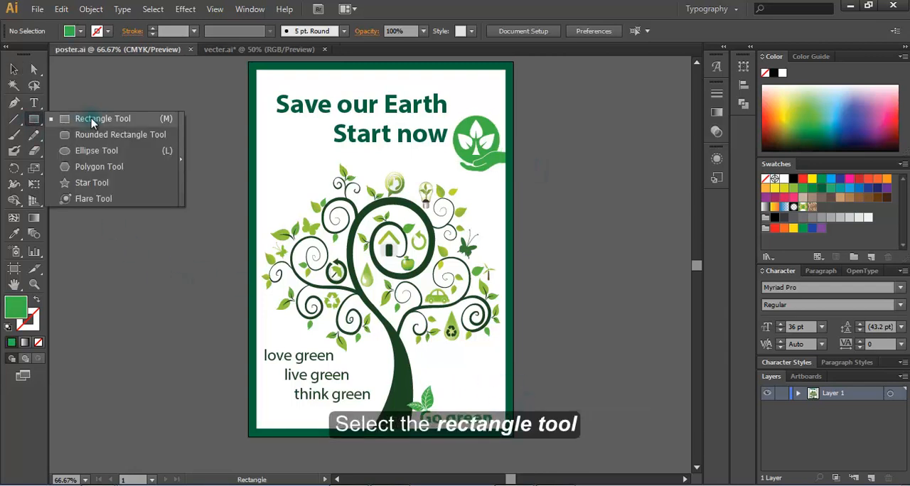
{"action": "left_click", "coordinate": [102, 119]}
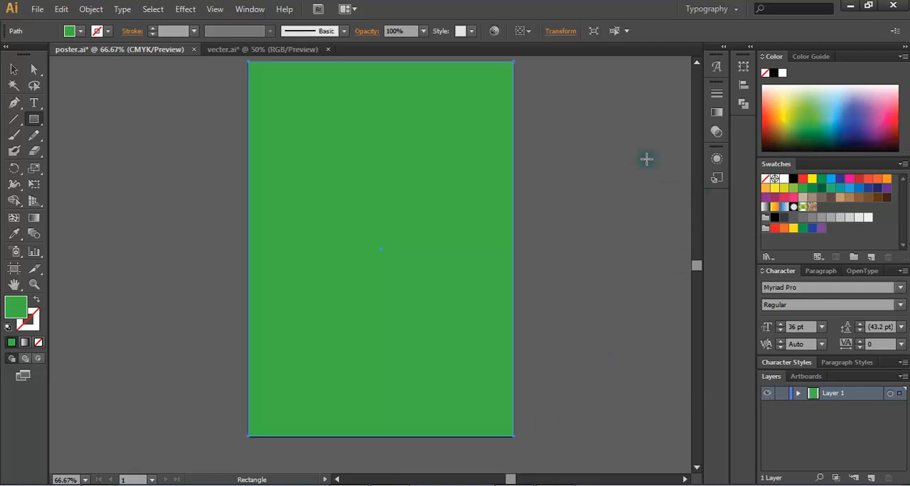
{"action": "right_click", "coordinate": [470, 150]}
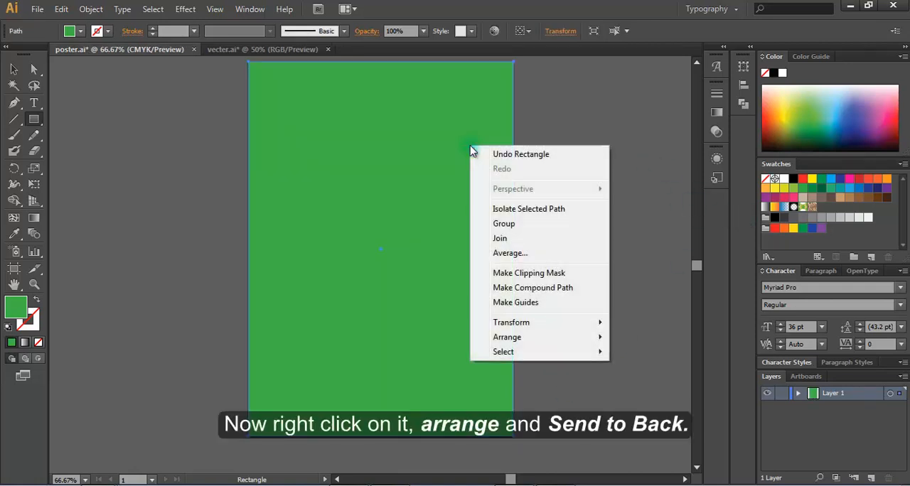
{"action": "mouse_move", "coordinate": [507, 337]}
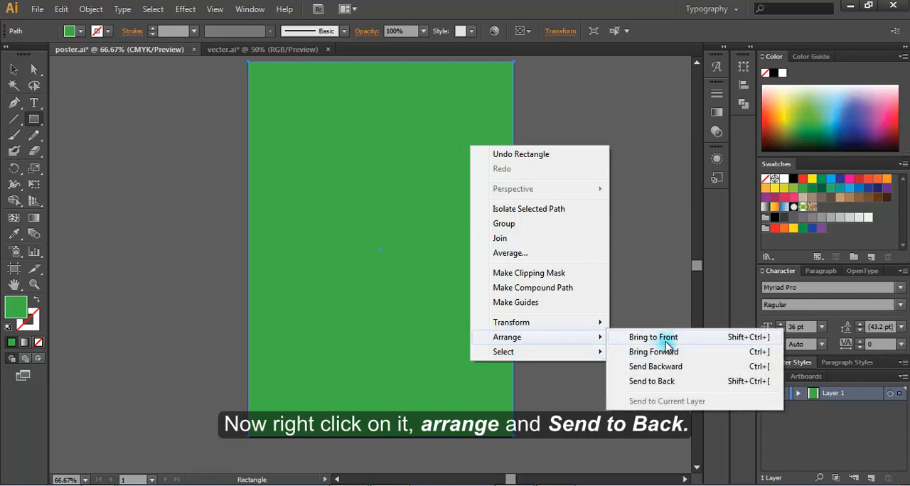
{"action": "mouse_move", "coordinate": [678, 381]}
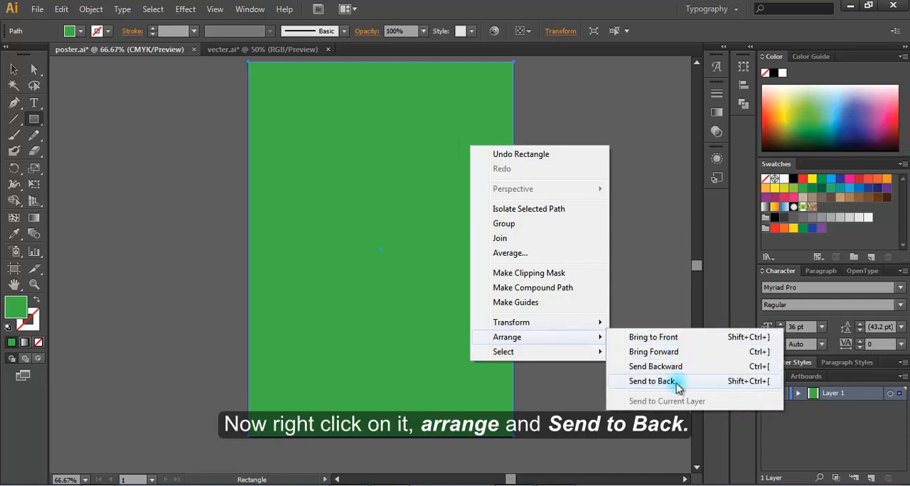
{"action": "left_click", "coordinate": [653, 381]}
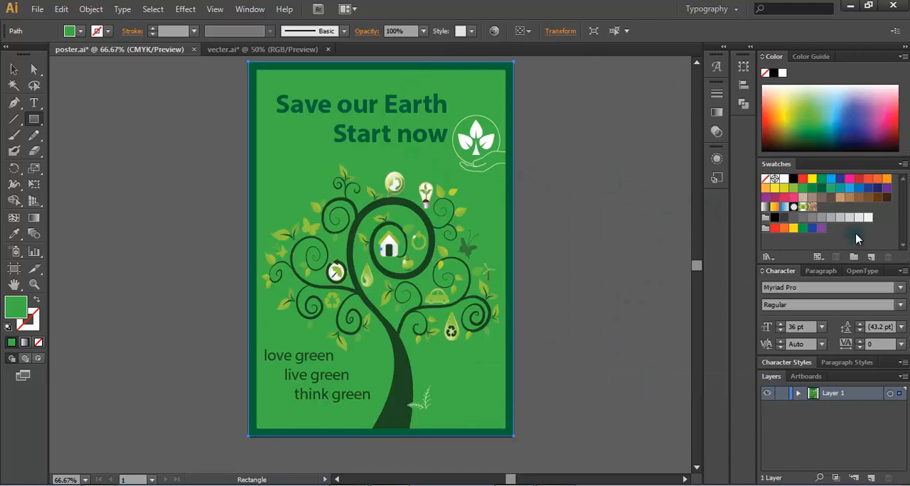
Set the background rectangle to 50% opacity with a yellow swatch fill.
{"action": "left_click", "coordinate": [423, 31]}
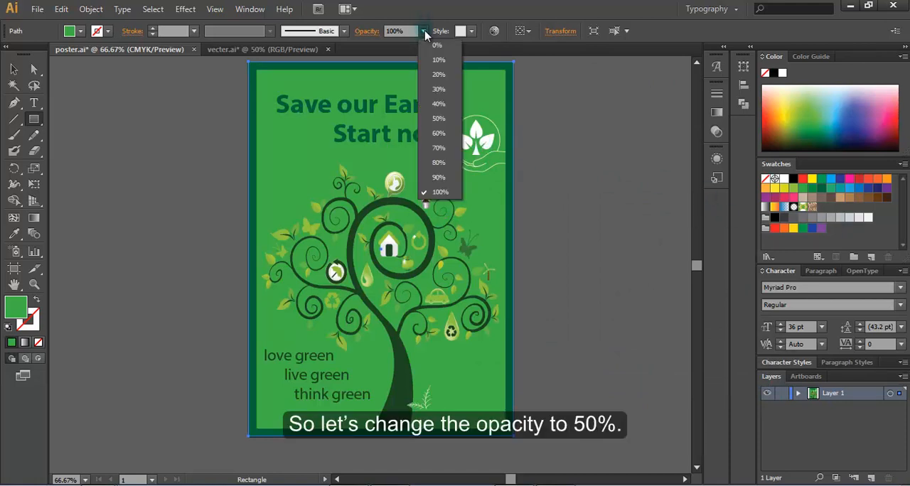
{"action": "left_click", "coordinate": [438, 118]}
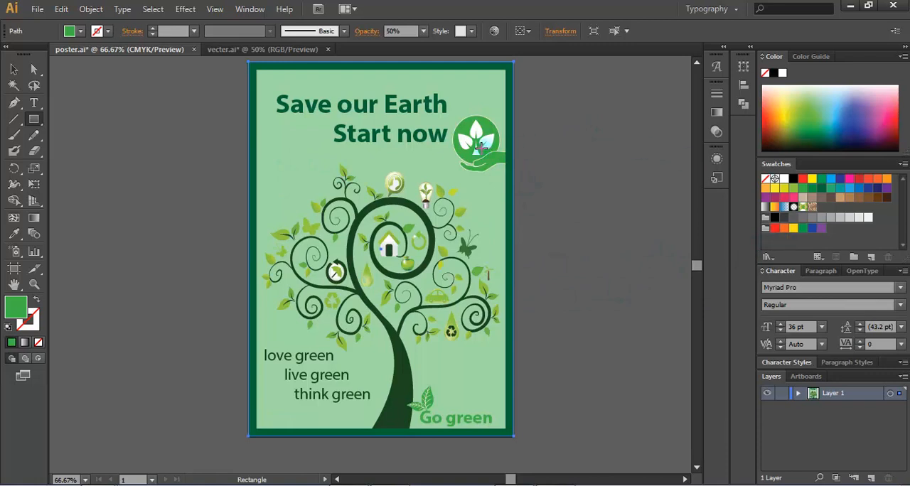
{"action": "mouse_move", "coordinate": [784, 191]}
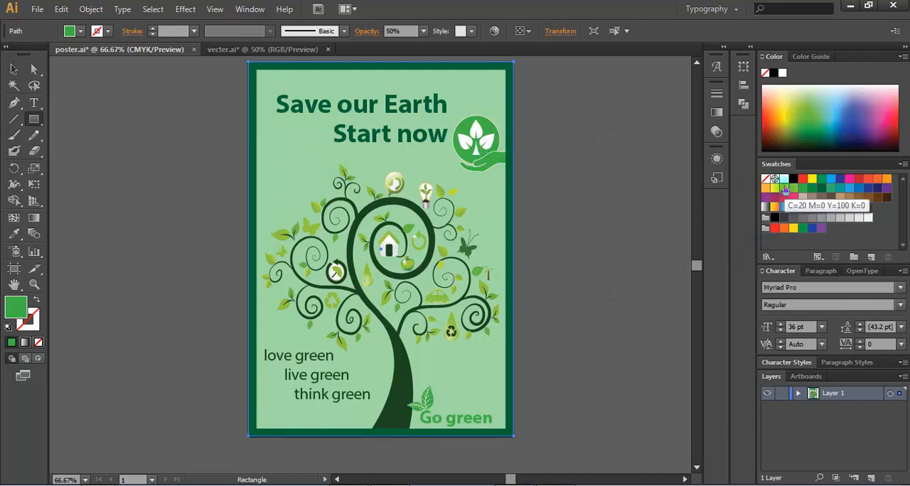
{"action": "left_click", "coordinate": [810, 186]}
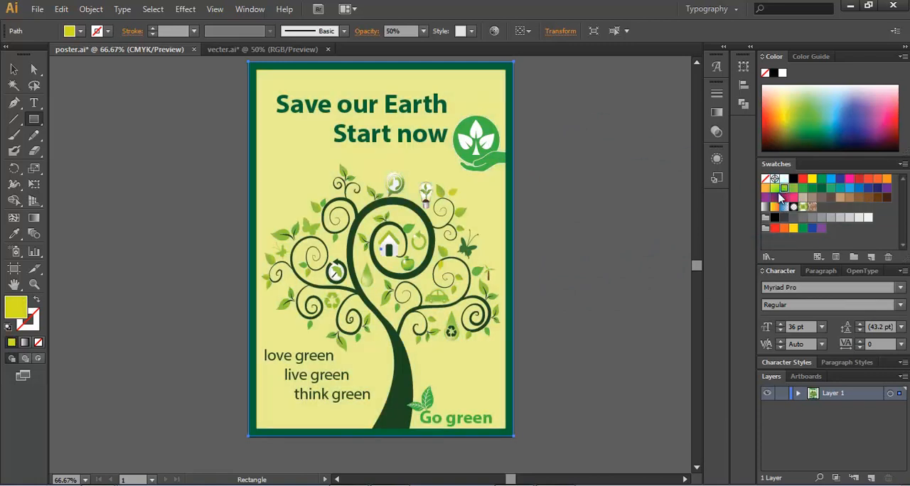
{"action": "mouse_move", "coordinate": [785, 188]}
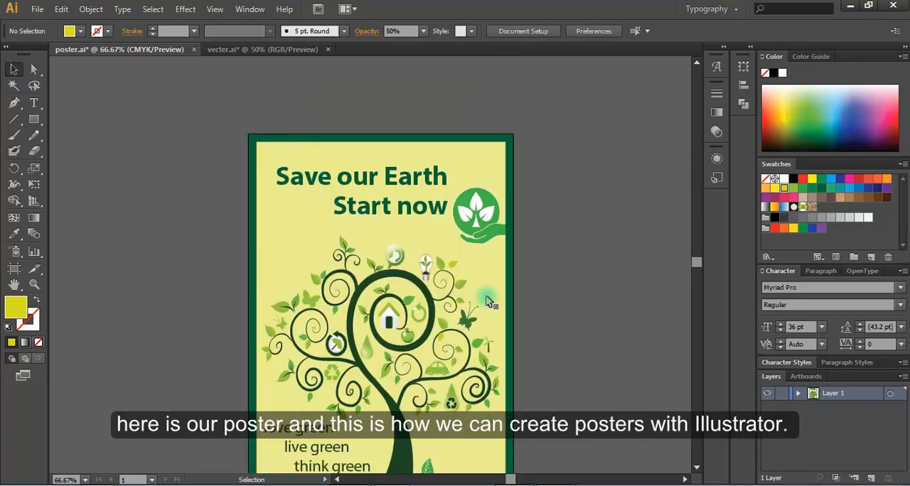
{"action": "scroll", "scroll_direction": "down", "scroll_amount": 3}
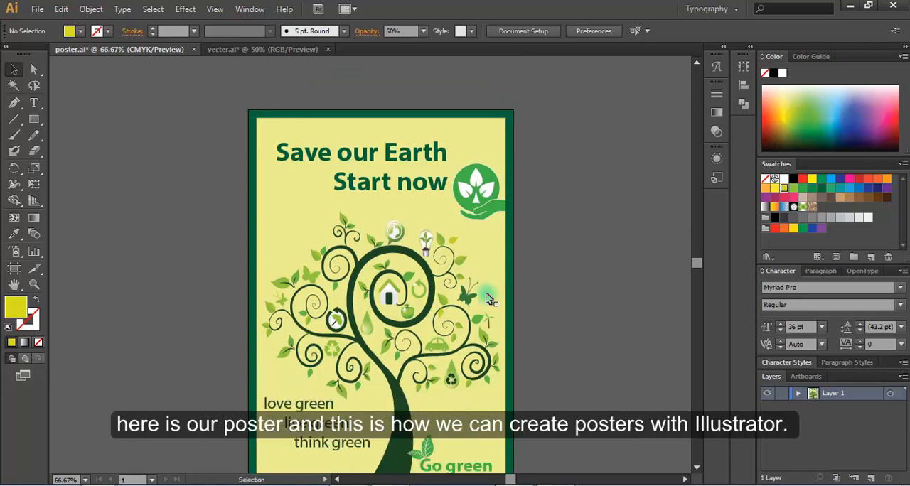
{"action": "scroll", "scroll_direction": "down", "scroll_amount": 3}
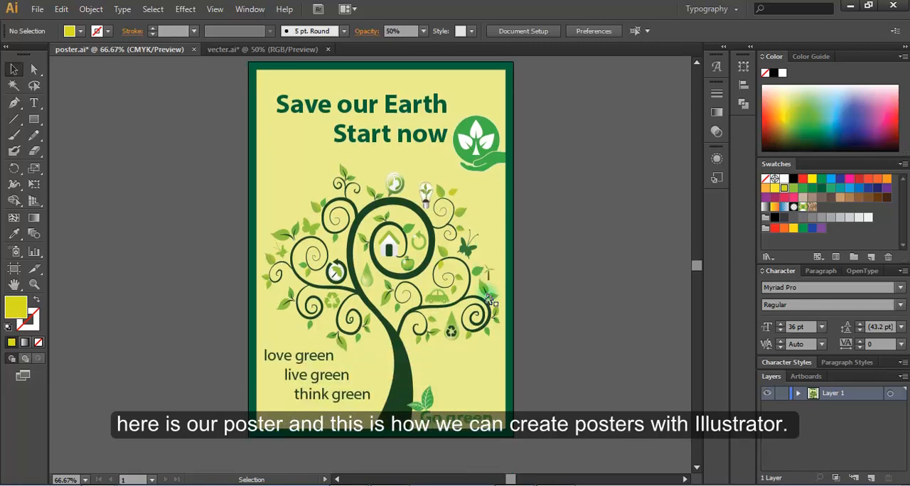